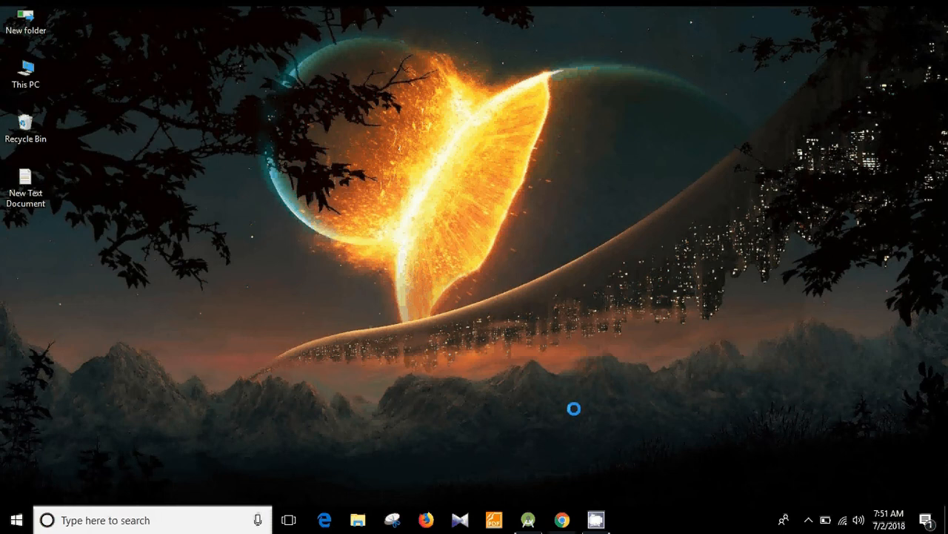
pyautogui.moveTo(559, 395)
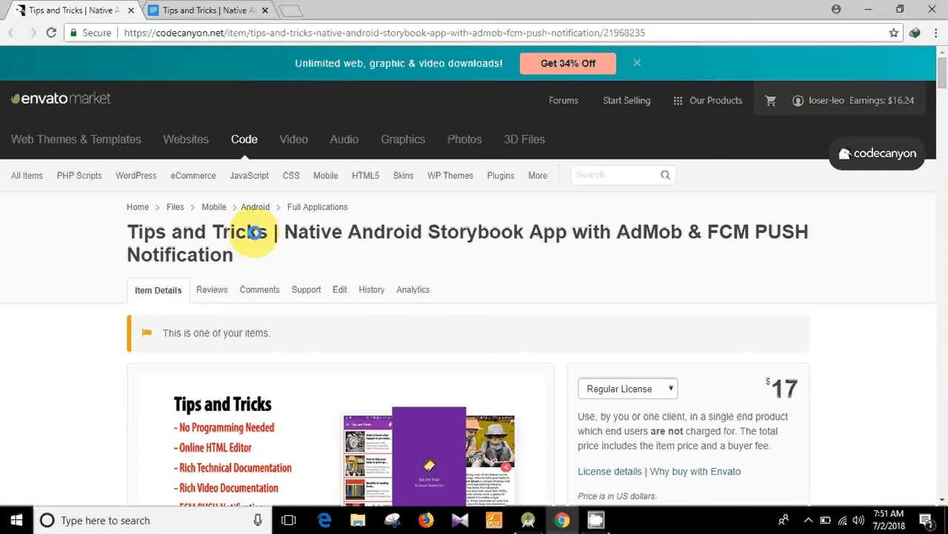
# Step: Scroll the Tips and Tricks item page down to its technical documentation link and changelog
pyautogui.scroll(-3)
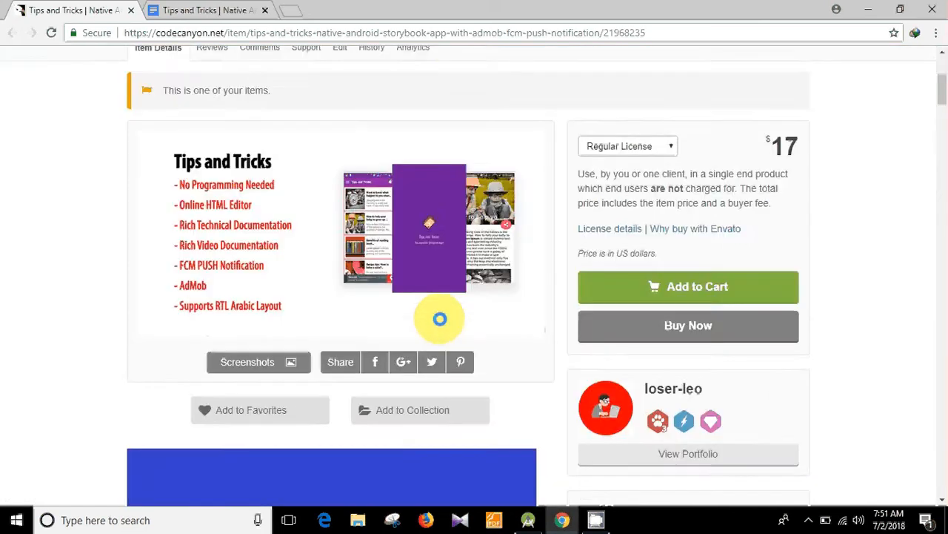
pyautogui.scroll(-3)
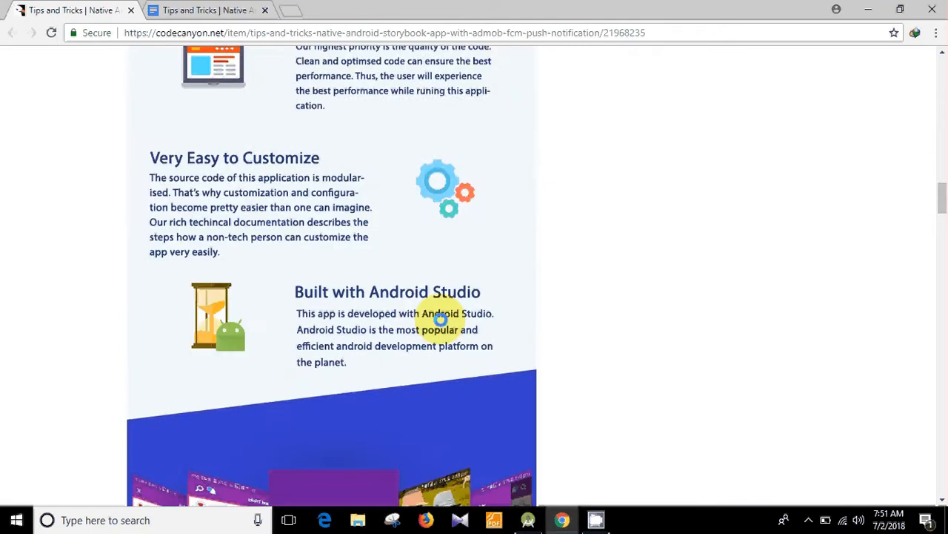
pyautogui.scroll(-3)
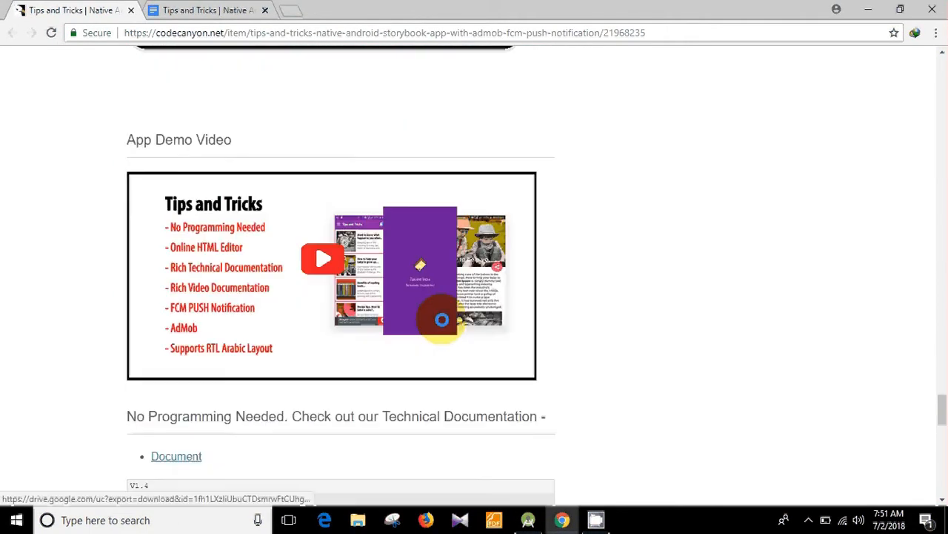
pyautogui.scroll(-3)
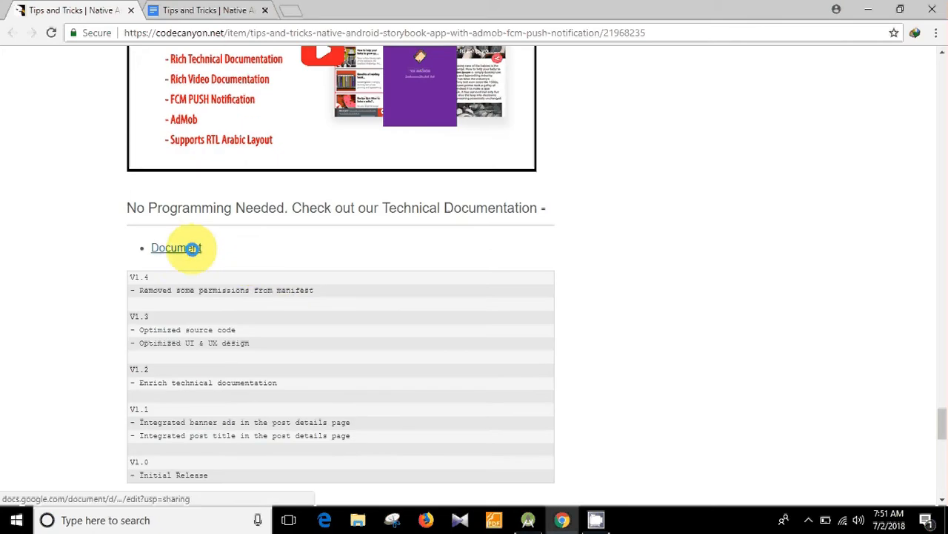
# Step: Open the technical documentation and follow section 4.1's quackit.com editor link into a new tab
pyautogui.click(175, 247)
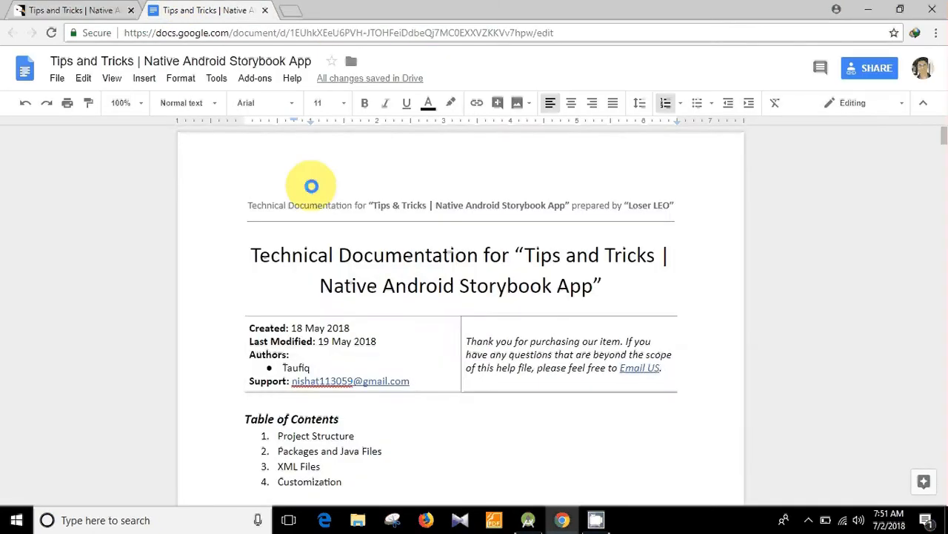
pyautogui.scroll(-3)
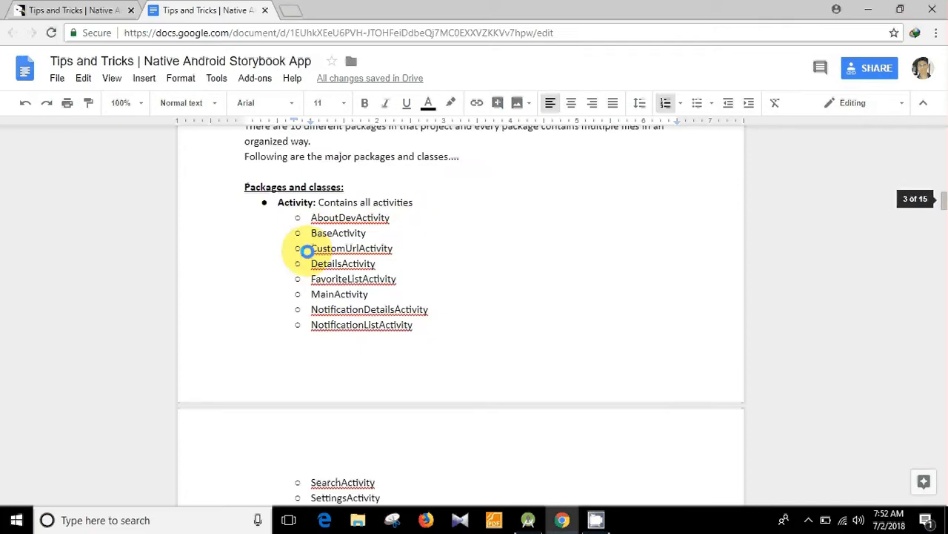
pyautogui.scroll(-3)
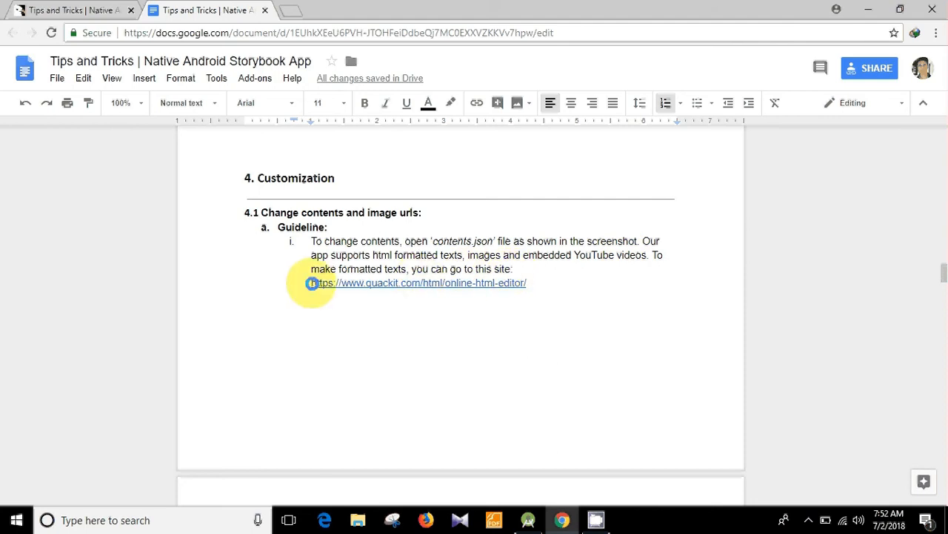
pyautogui.click(379, 282)
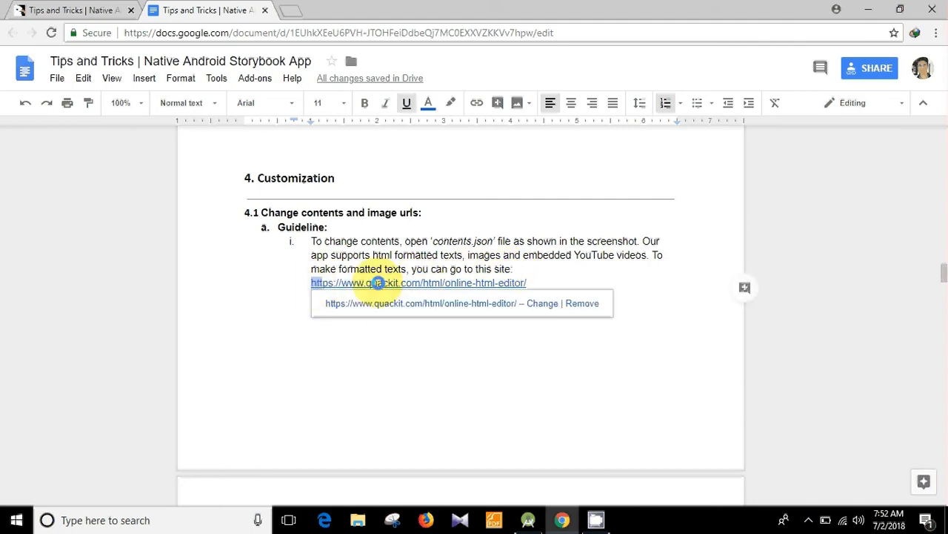
pyautogui.click(419, 282)
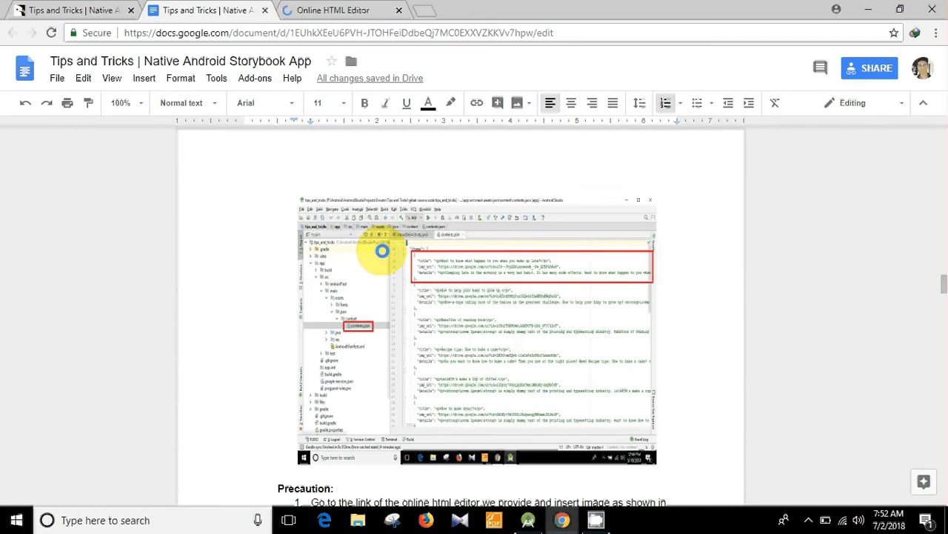
# Step: Maximize the Quackit editor, switch to Source view and delete all the sample HTML
pyautogui.click(337, 10)
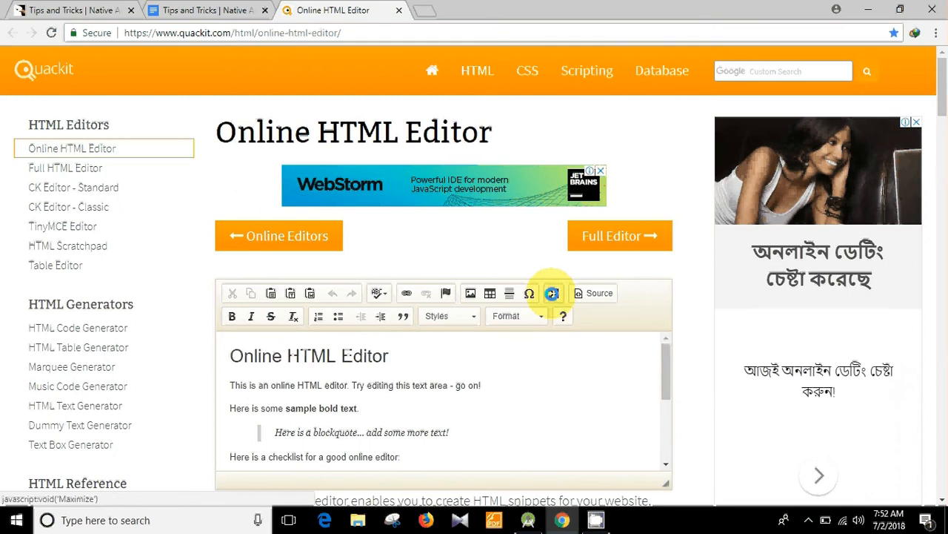
pyautogui.click(552, 293)
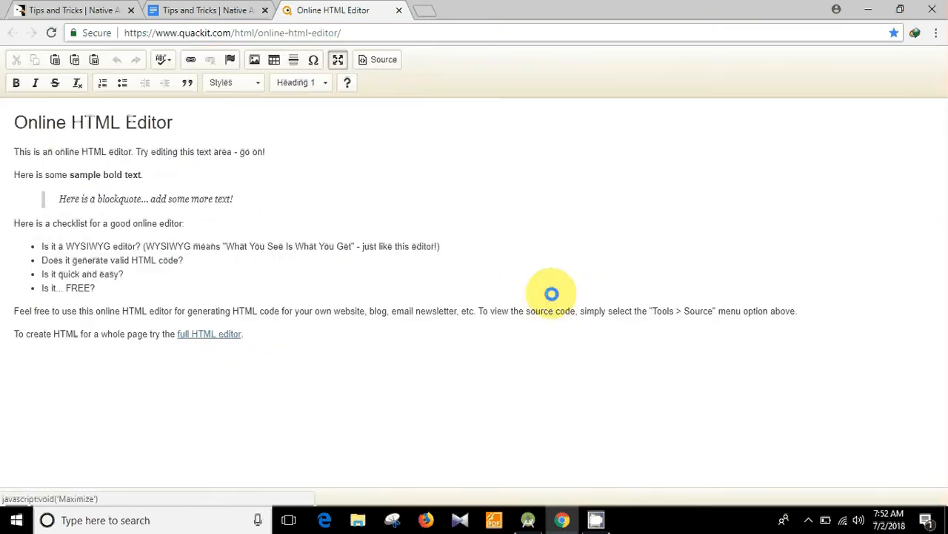
pyautogui.click(377, 59)
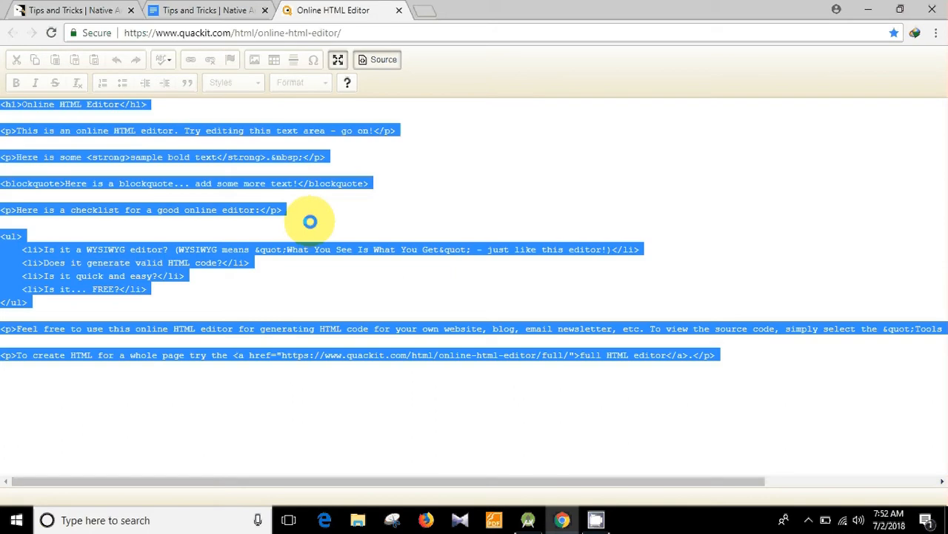
pyautogui.click(378, 60)
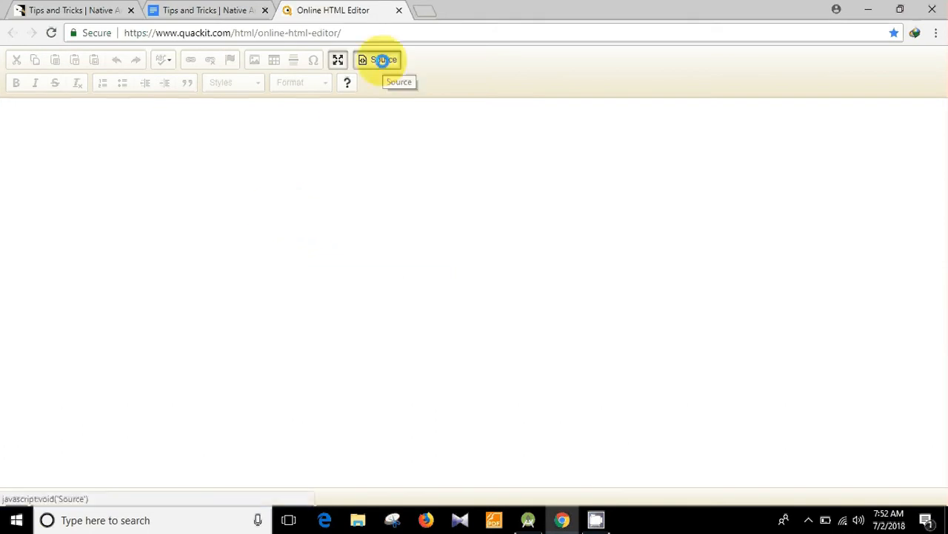
# Step: Return to visual editing and type 'This is an example text.'
pyautogui.click(383, 60)
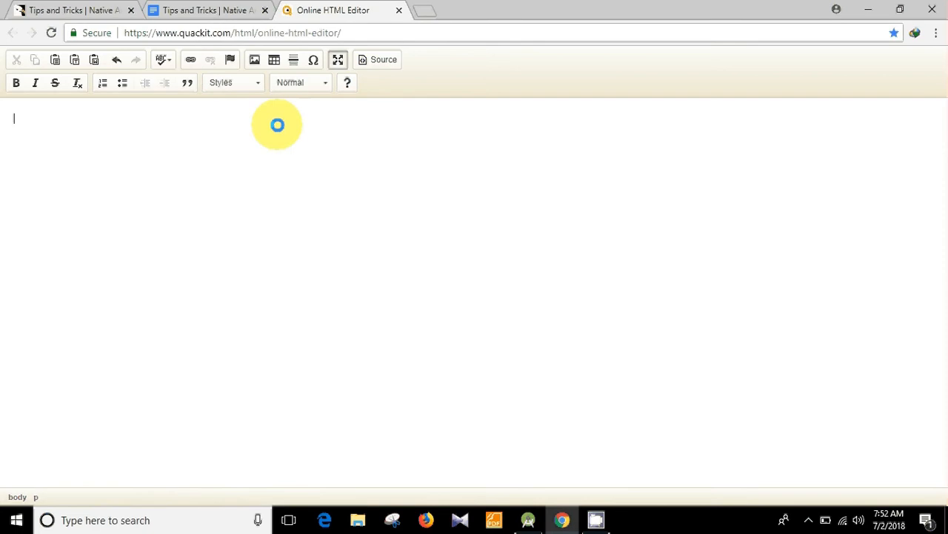
pyautogui.write('This is')
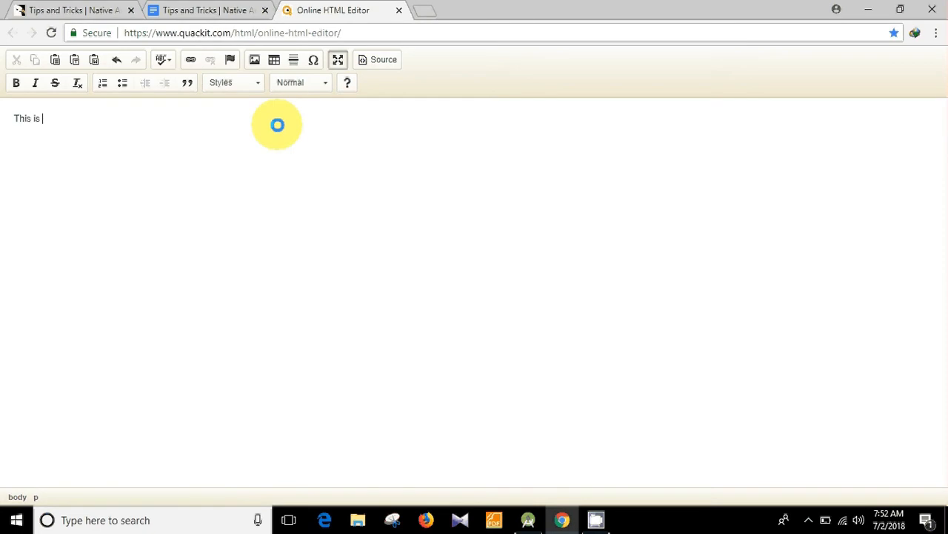
pyautogui.write('an exa')
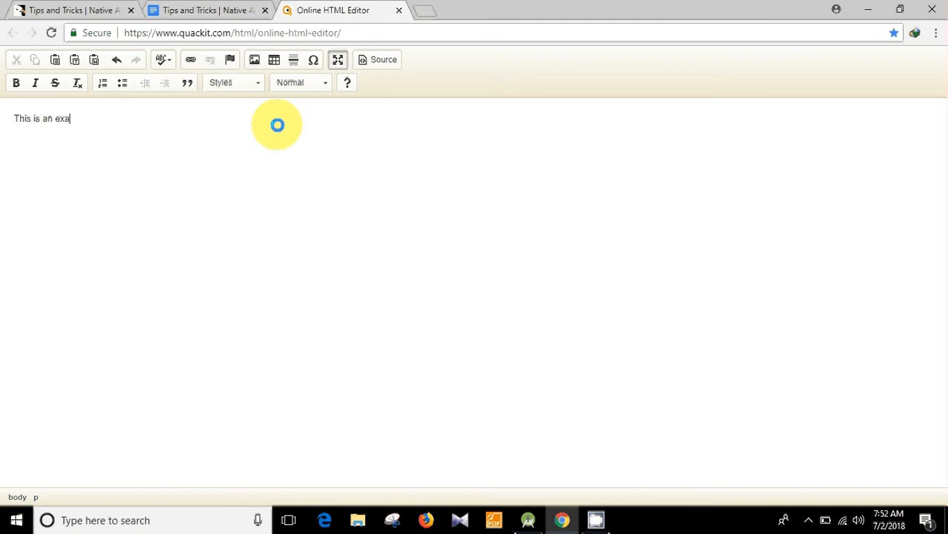
pyautogui.write('mple tex')
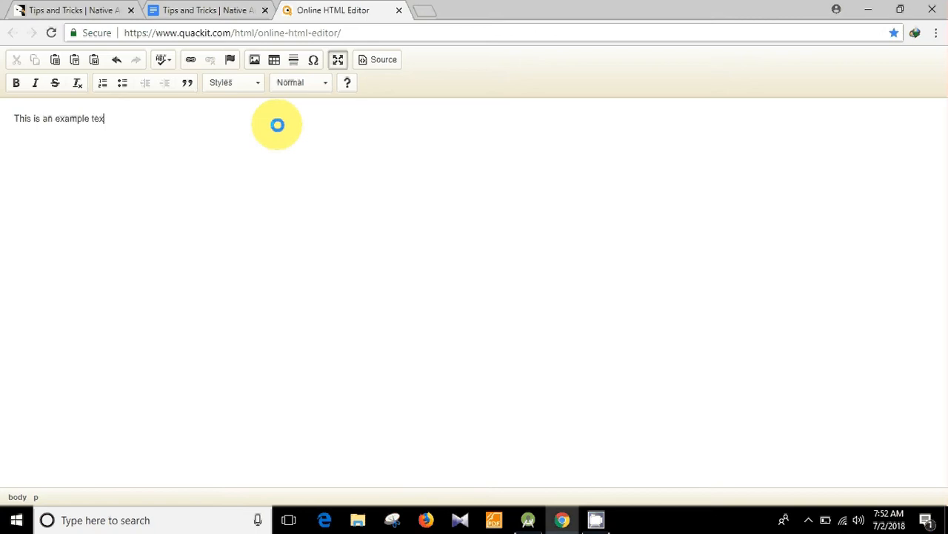
pyautogui.write('t')
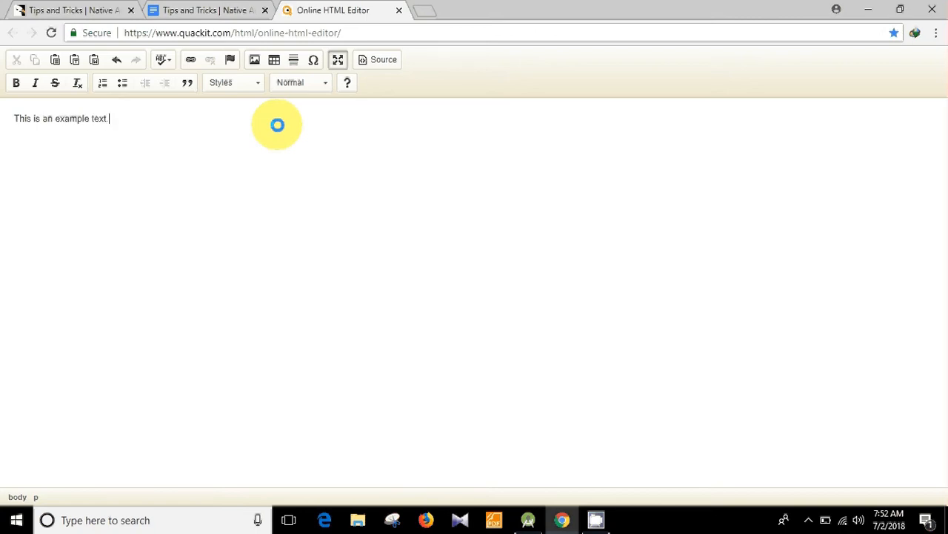
pyautogui.write('.')
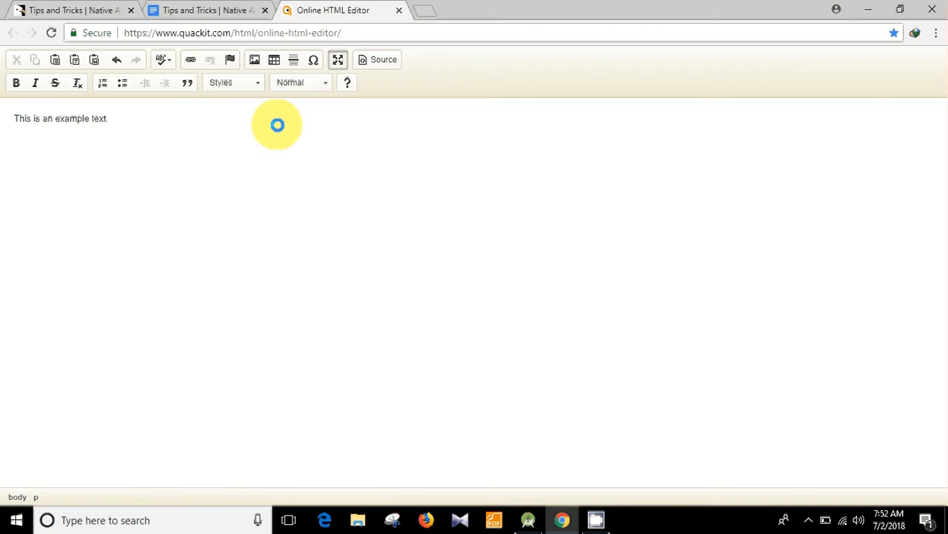
# Step: Add a new line and an indented paragraph ending in 'bla bla lba'
pyautogui.write('THis is')
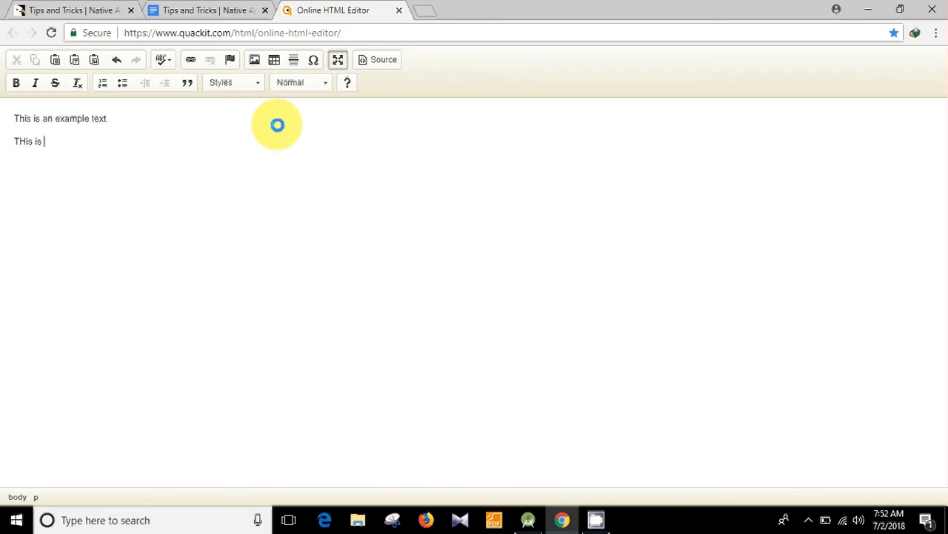
pyautogui.write('a newline....')
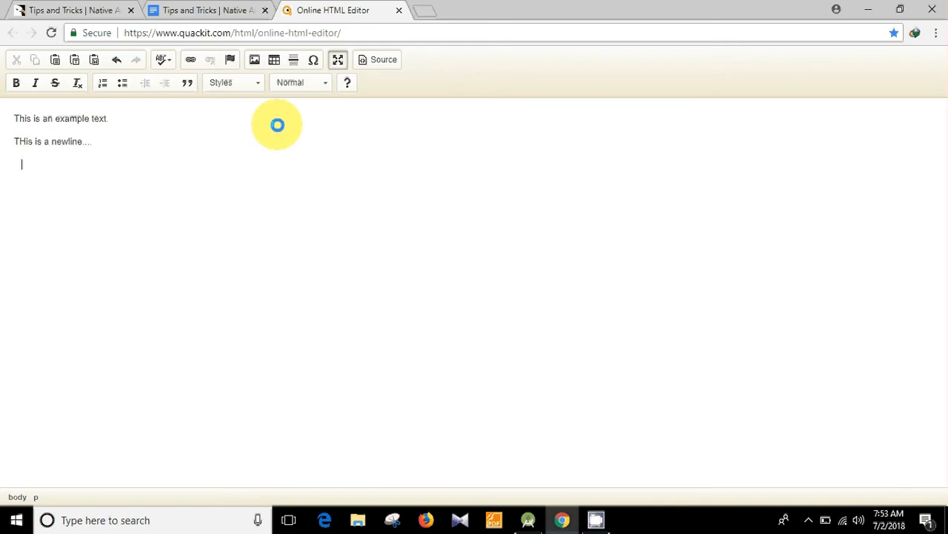
pyautogui.write('THis is')
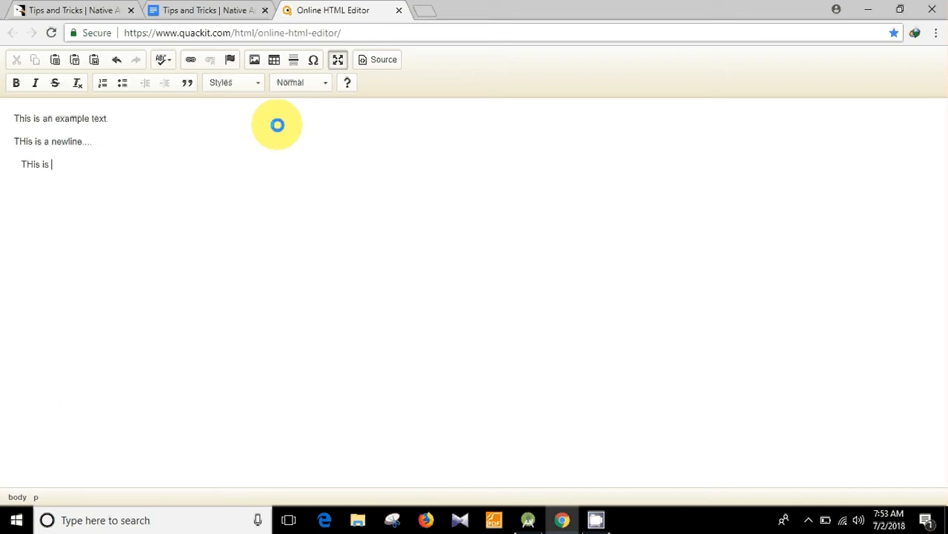
pyautogui.write('a parag')
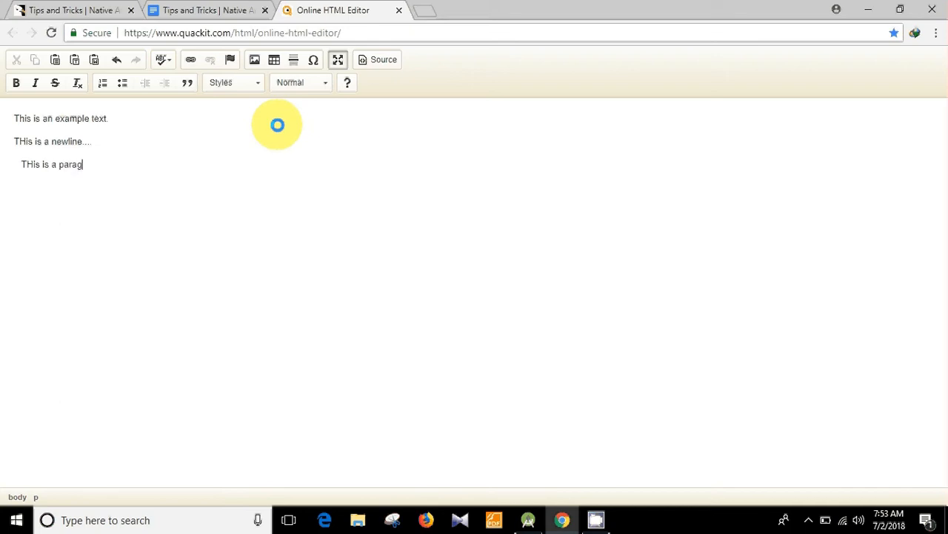
pyautogui.write('raph')
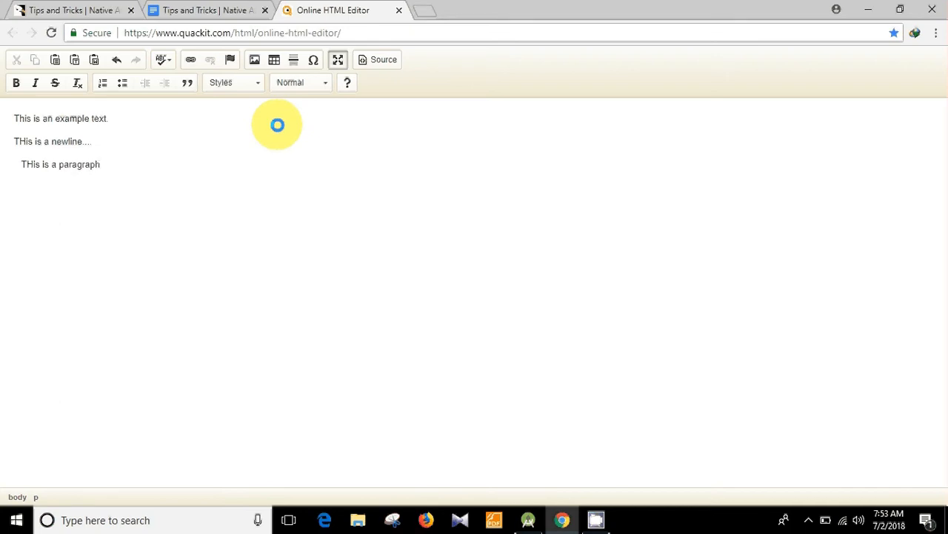
pyautogui.write('....bla')
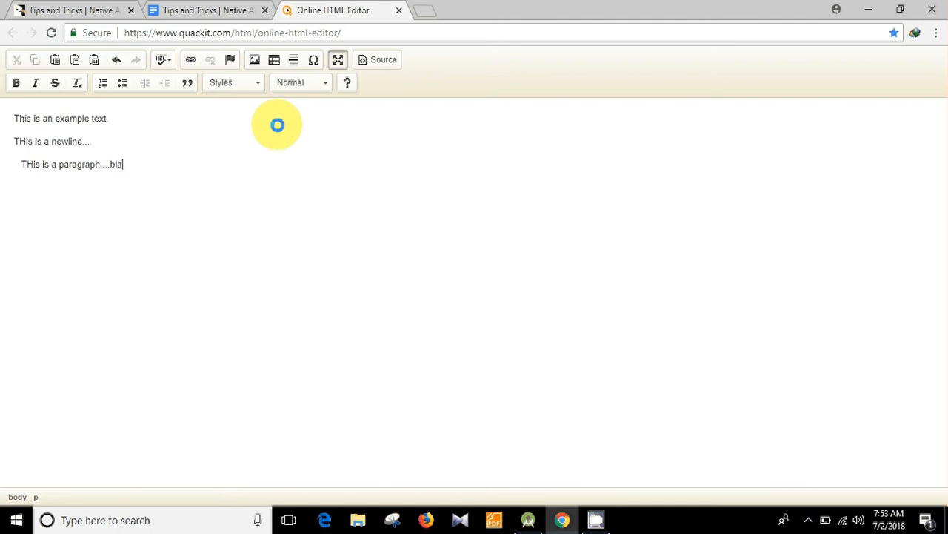
pyautogui.write('bla lba')
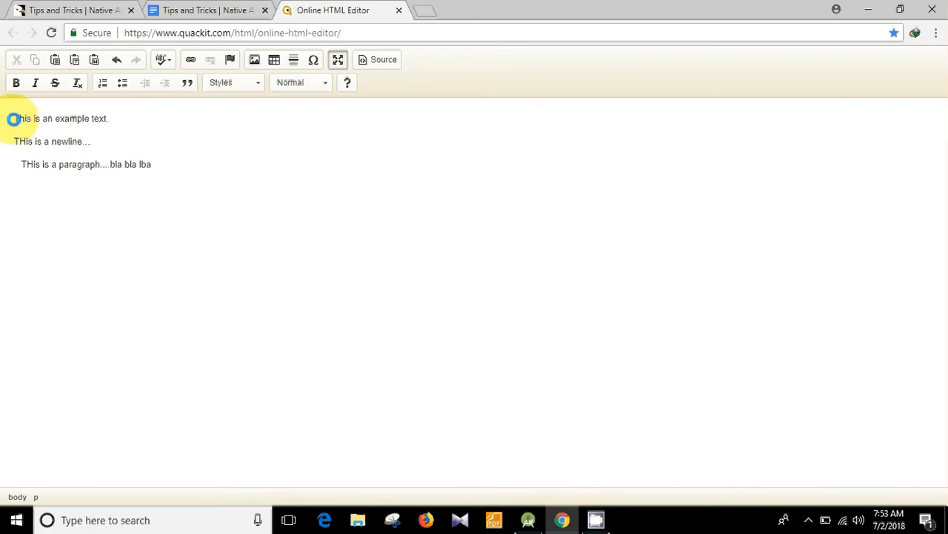
# Step: Bold 'This is', italicize 'example', strike through 'an', and append quoted 'in' to the paragraph
pyautogui.doubleClick(26, 118)
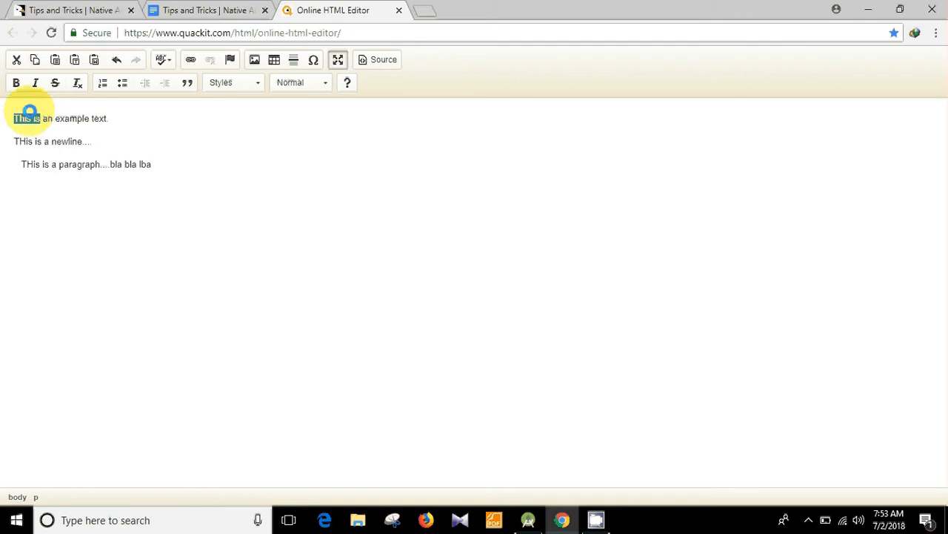
pyautogui.click(16, 82)
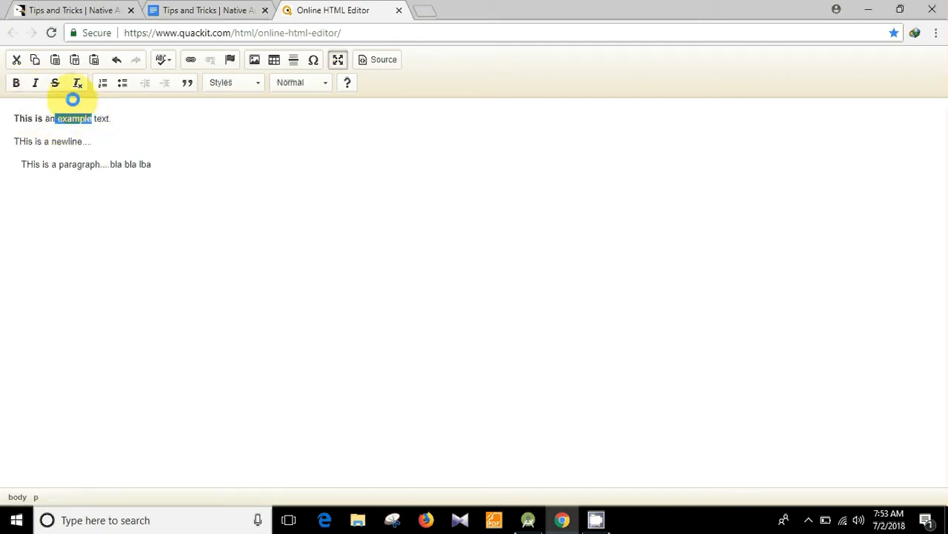
pyautogui.click(35, 83)
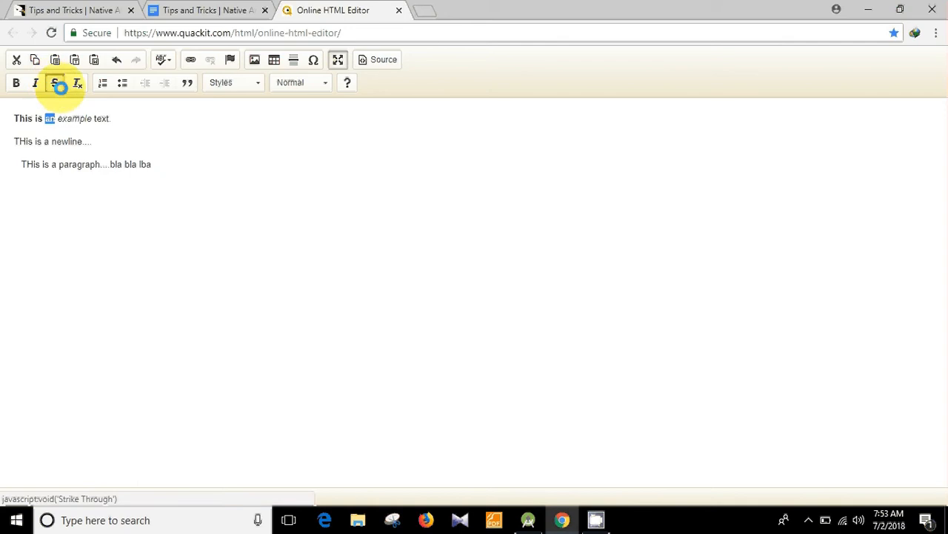
pyautogui.click(55, 82)
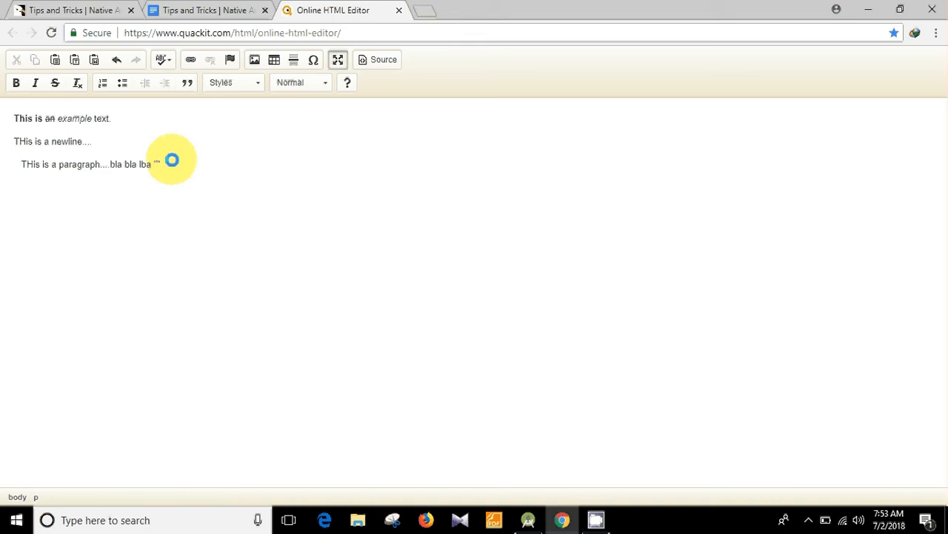
pyautogui.write('in')
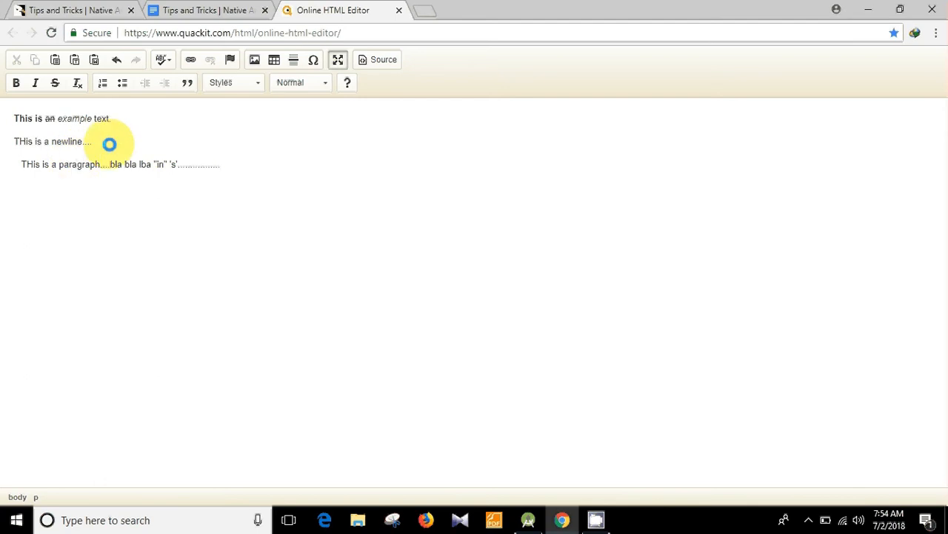
# Step: View the formatted text's generated HTML source, then bring the Google Docs guide forward
pyautogui.click(377, 59)
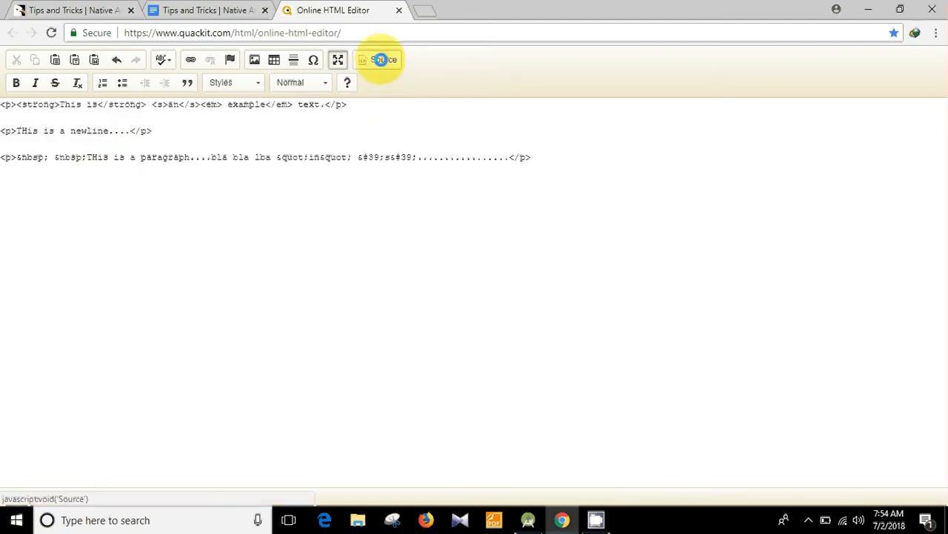
pyautogui.click(384, 60)
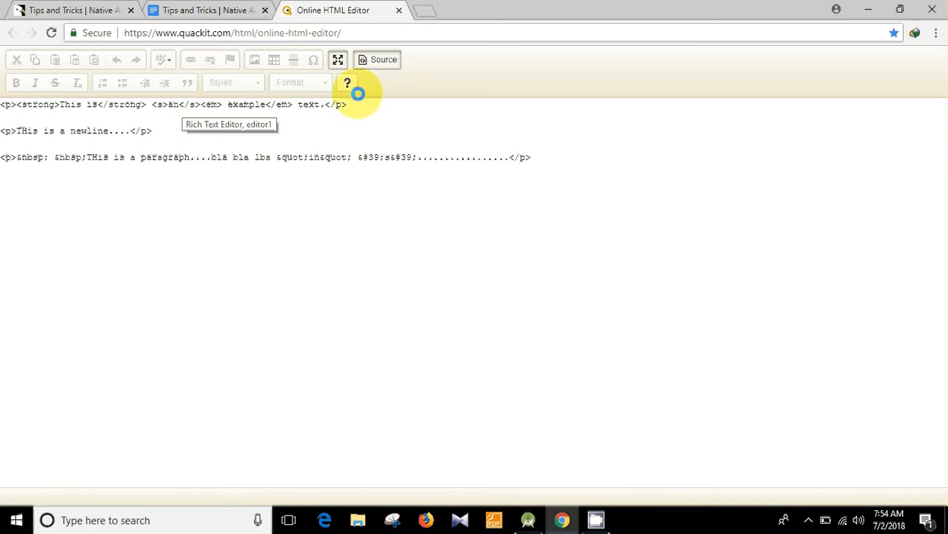
pyautogui.click(377, 59)
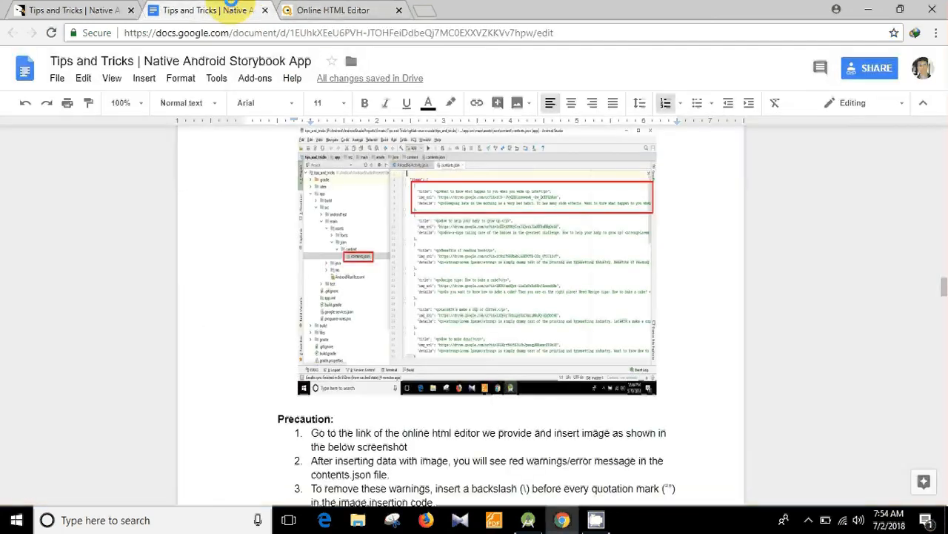
# Step: Scroll through the guide's Precaution steps, briefly revisiting the HTML editor tab
pyautogui.scroll(-3)
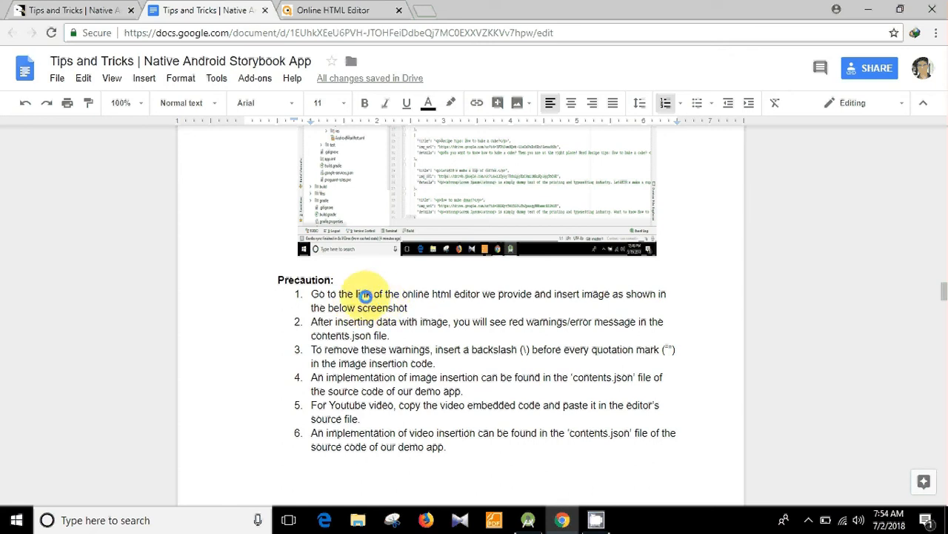
pyautogui.moveTo(521, 294)
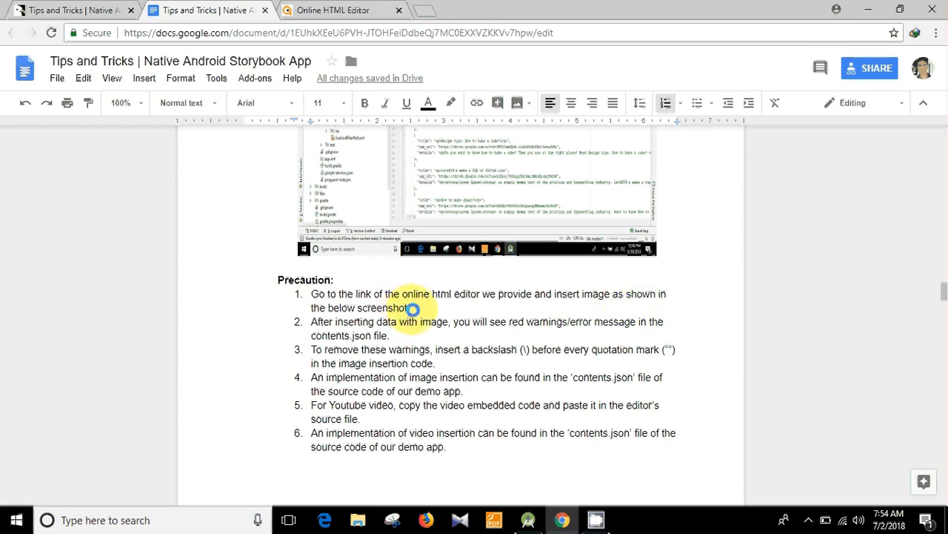
pyautogui.scroll(-3)
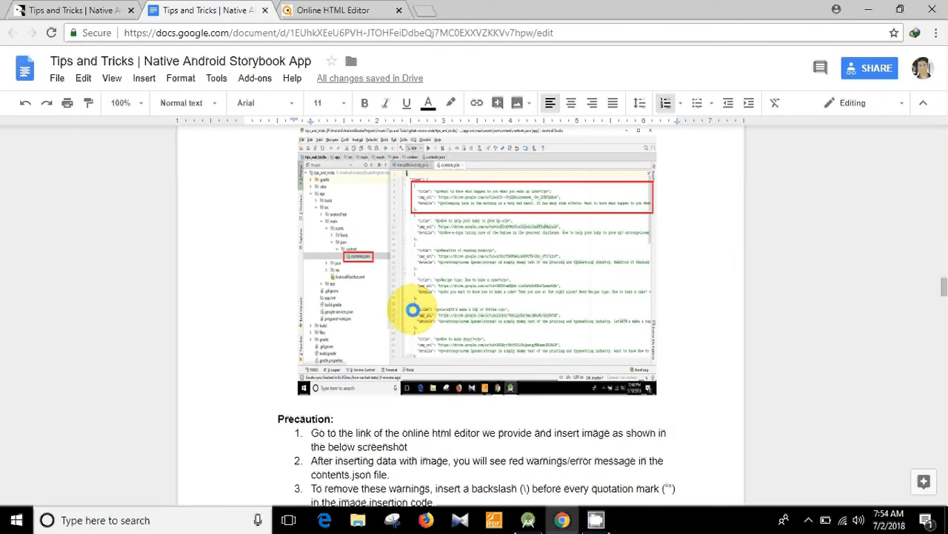
pyautogui.click(341, 10)
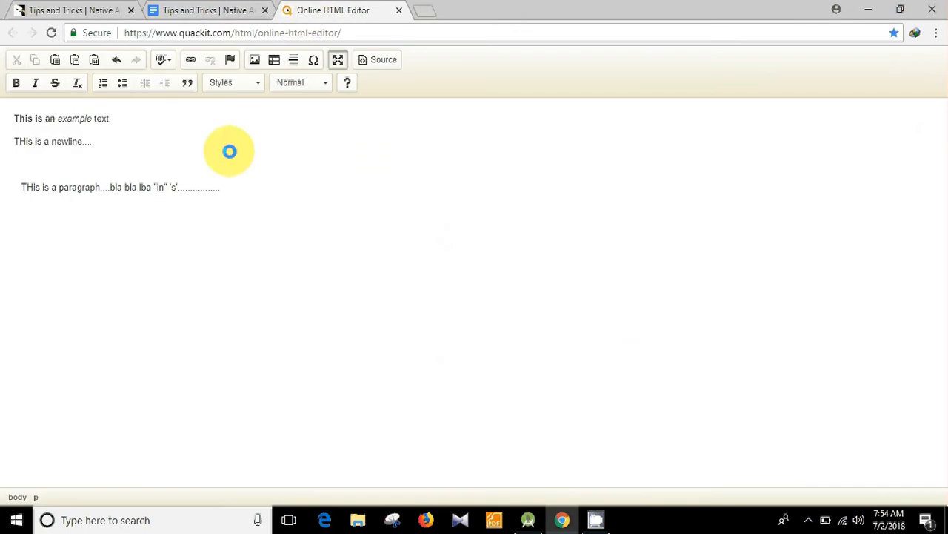
pyautogui.click(207, 10)
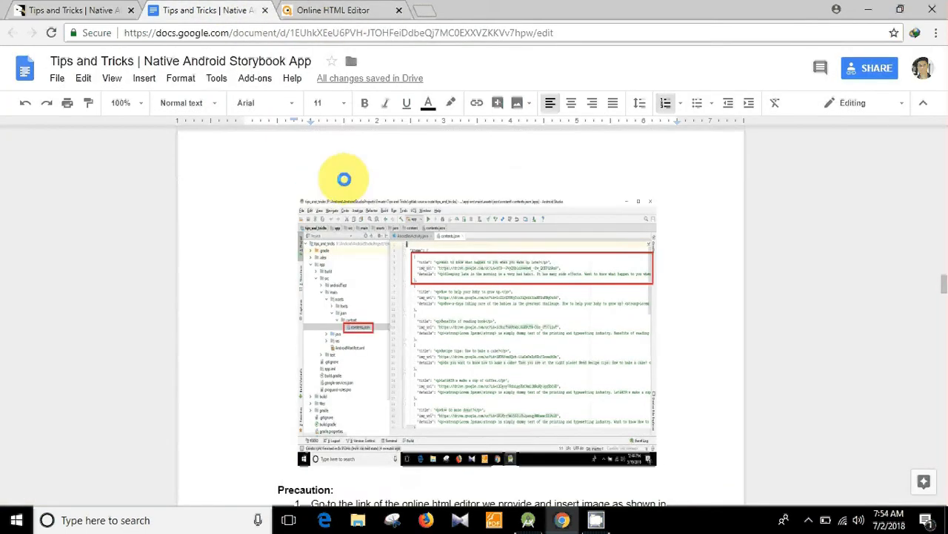
pyautogui.scroll(-3)
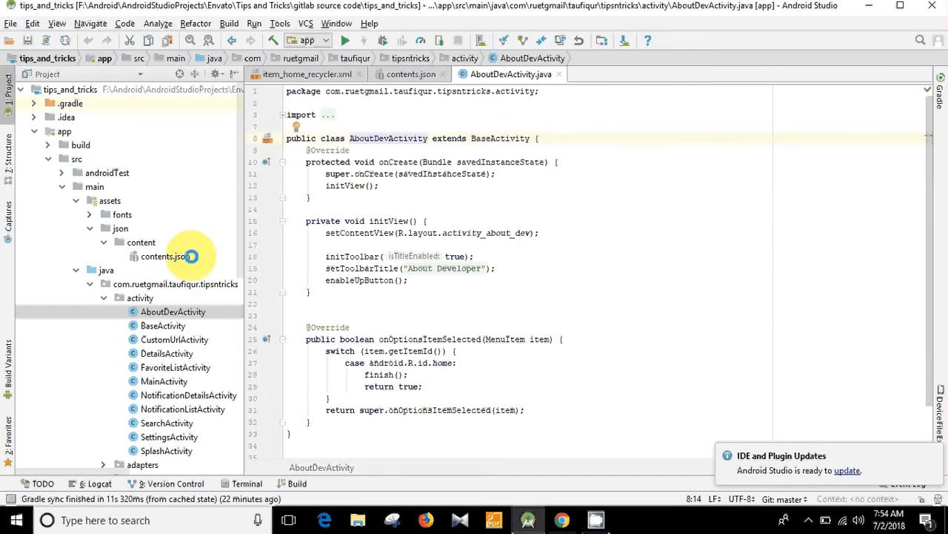
# Step: Open contents.json and rename the last entry's title to 'Test title'
pyautogui.doubleClick(165, 256)
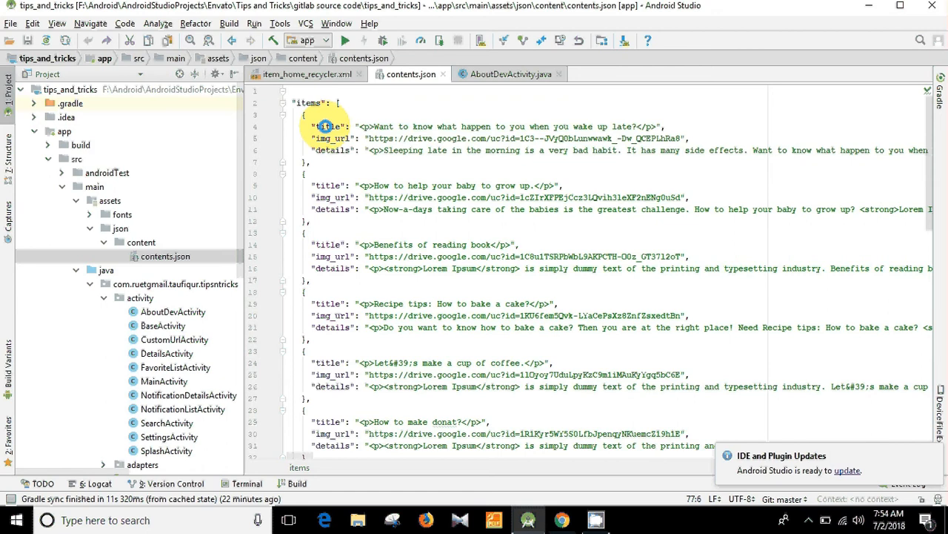
pyautogui.click(326, 139)
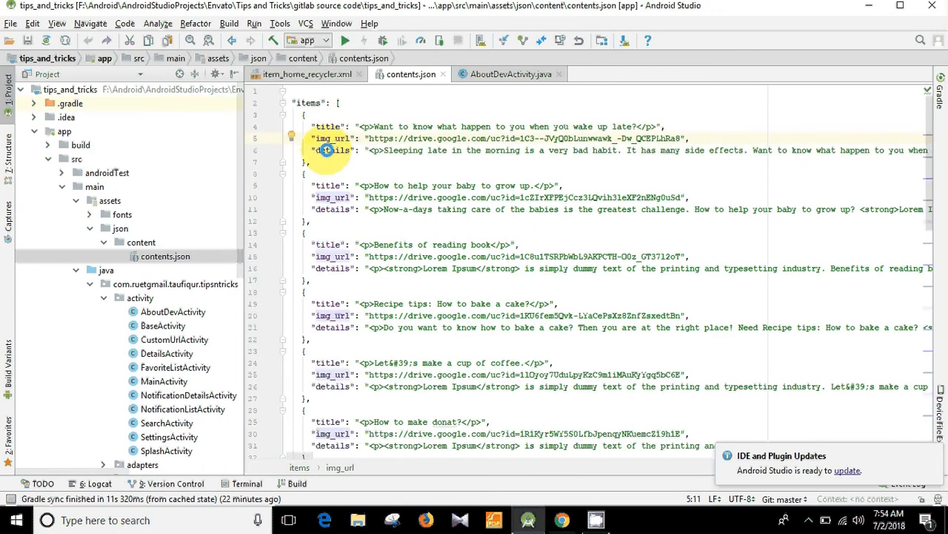
pyautogui.scroll(-3)
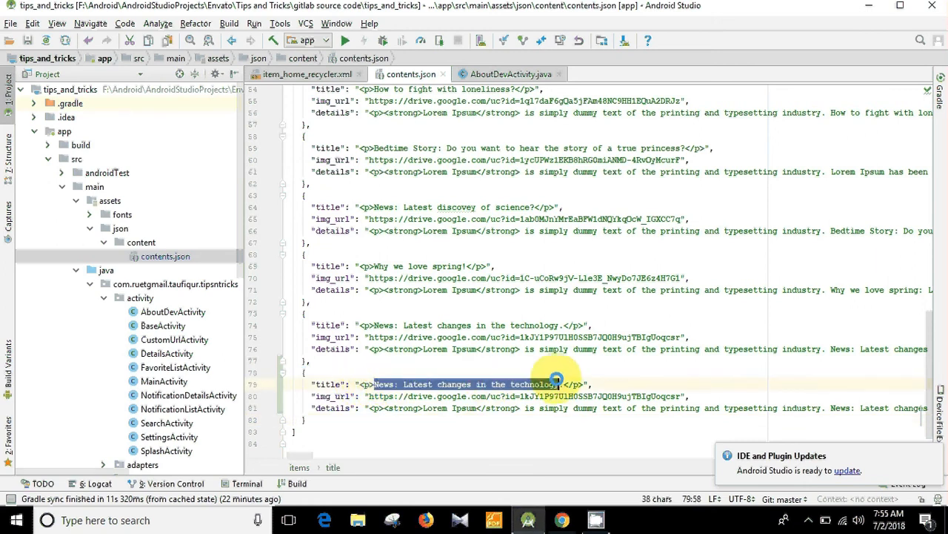
pyautogui.write('Test title.</p>",')
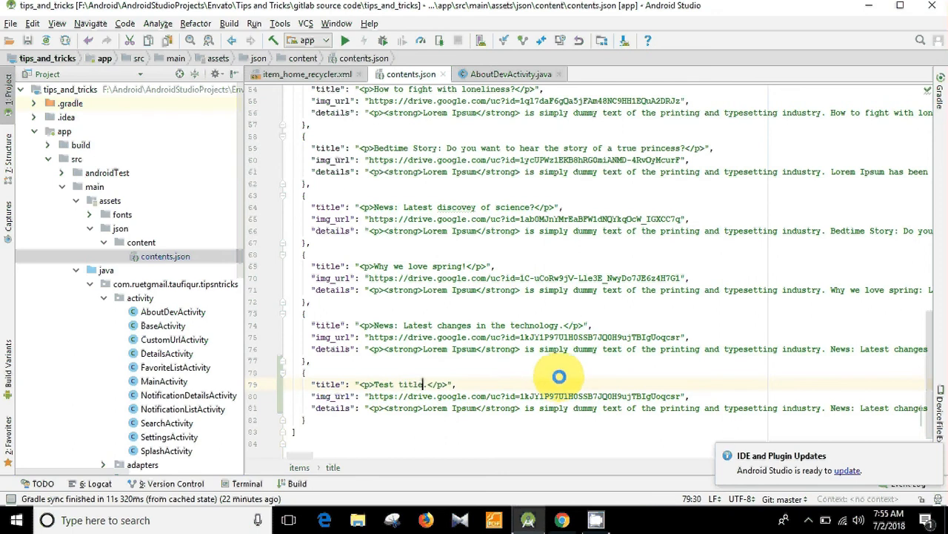
pyautogui.click(442, 396)
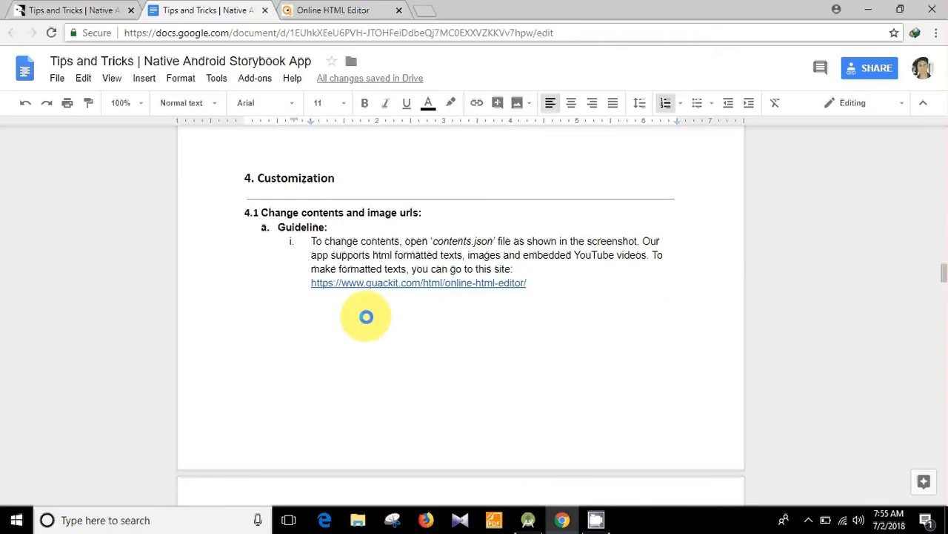
pyautogui.scroll(-3)
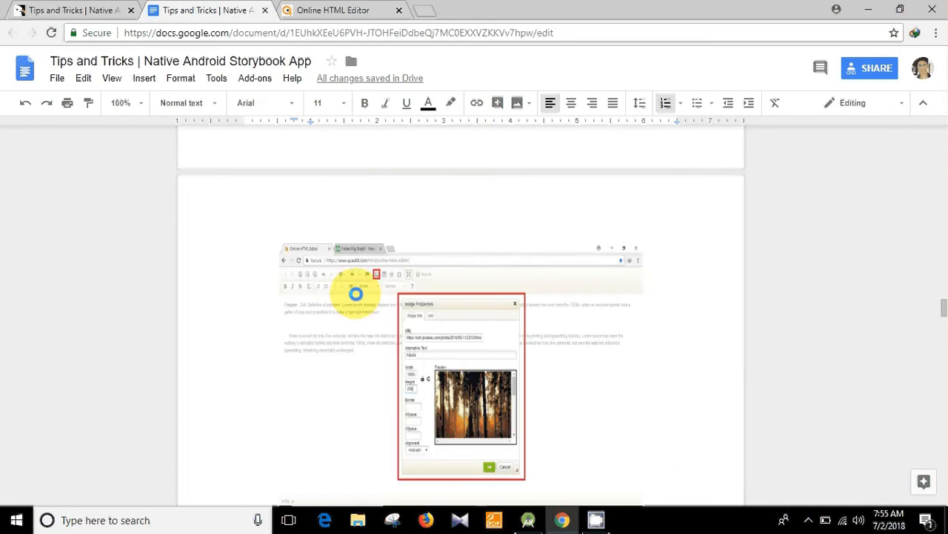
pyautogui.scroll(-3)
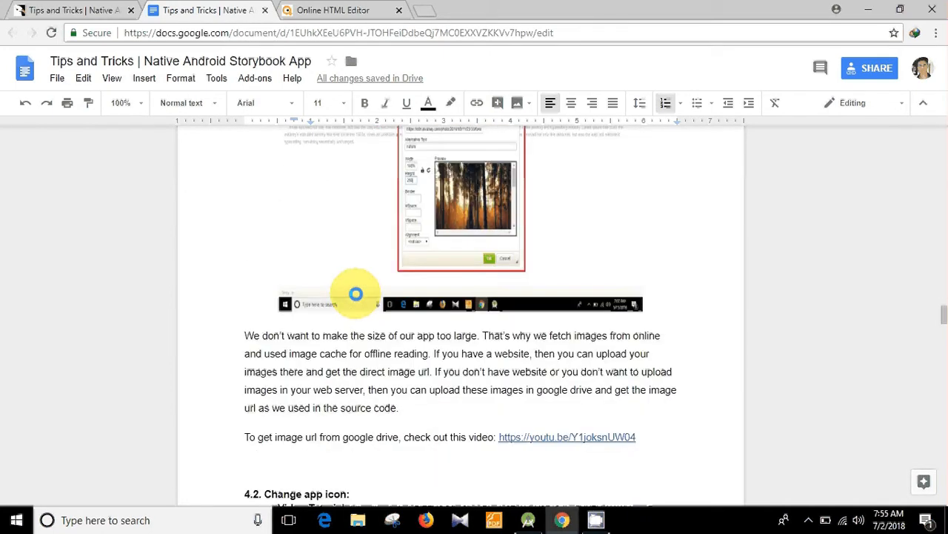
pyautogui.scroll(-3)
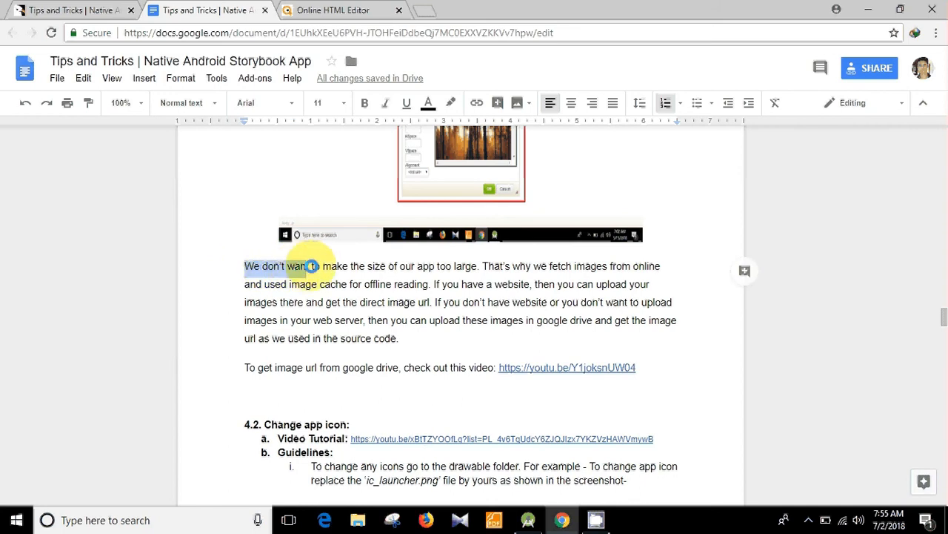
pyautogui.moveTo(317, 265); pyautogui.dragTo(478, 266)
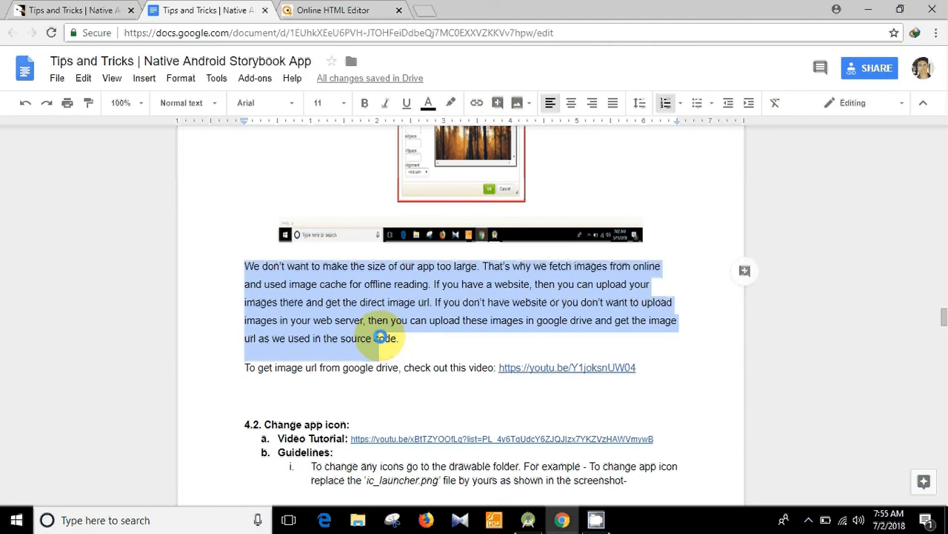
pyautogui.moveTo(422, 367)
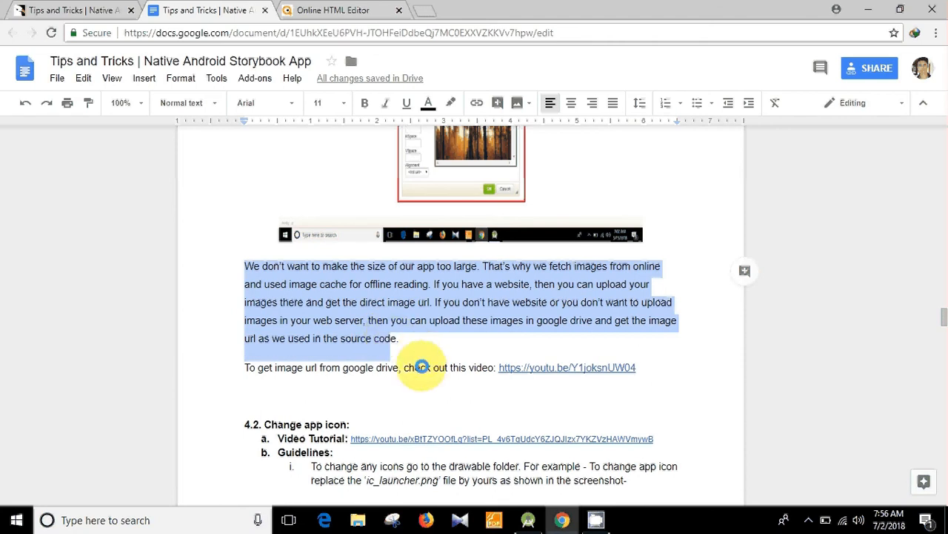
pyautogui.click(344, 366)
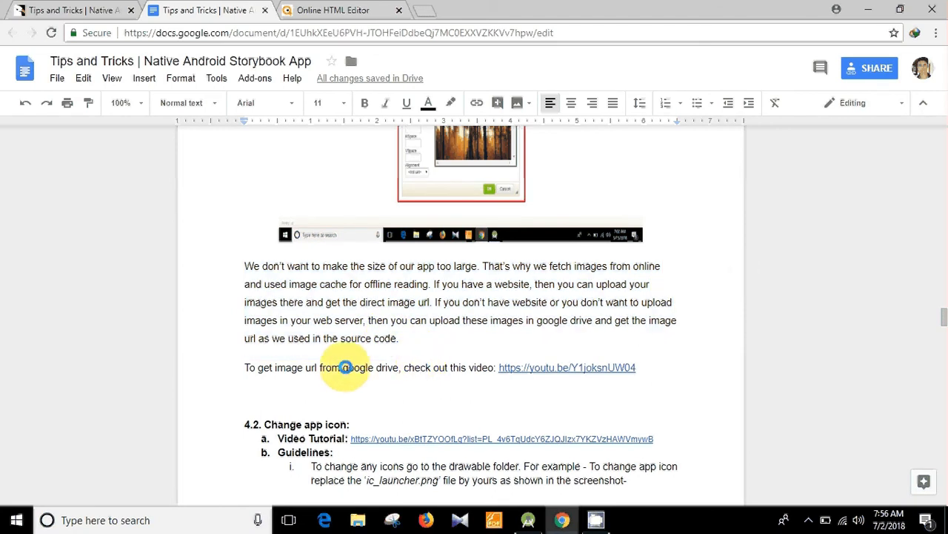
pyautogui.moveTo(460, 366)
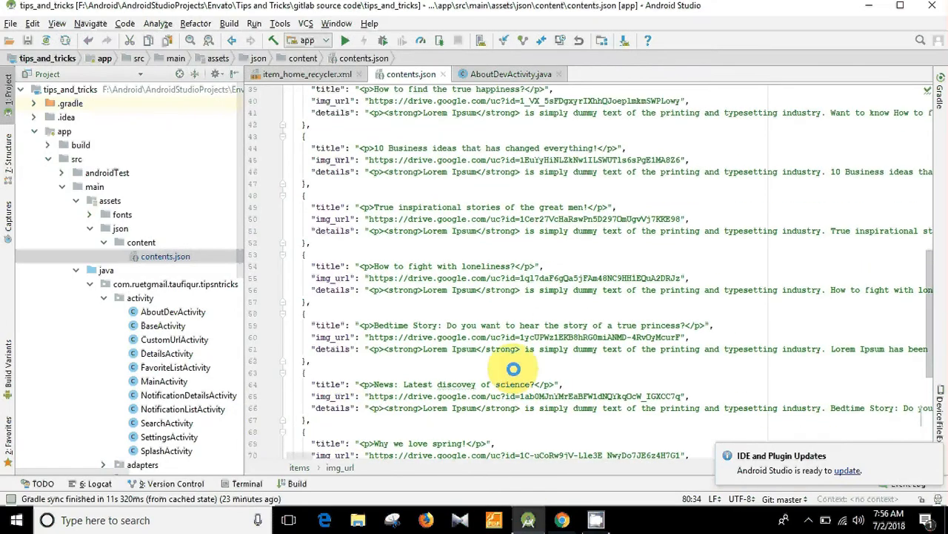
pyautogui.scroll(-3)
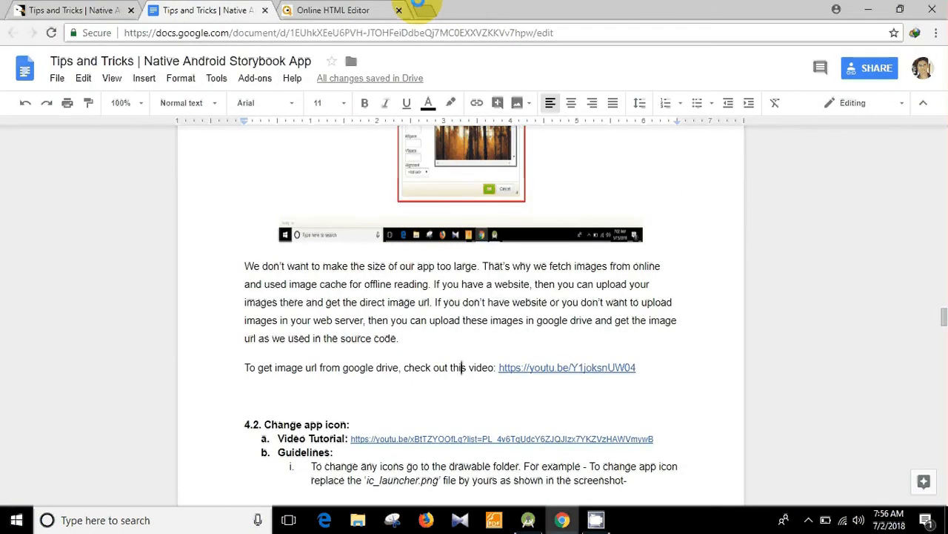
pyautogui.click(406, 9)
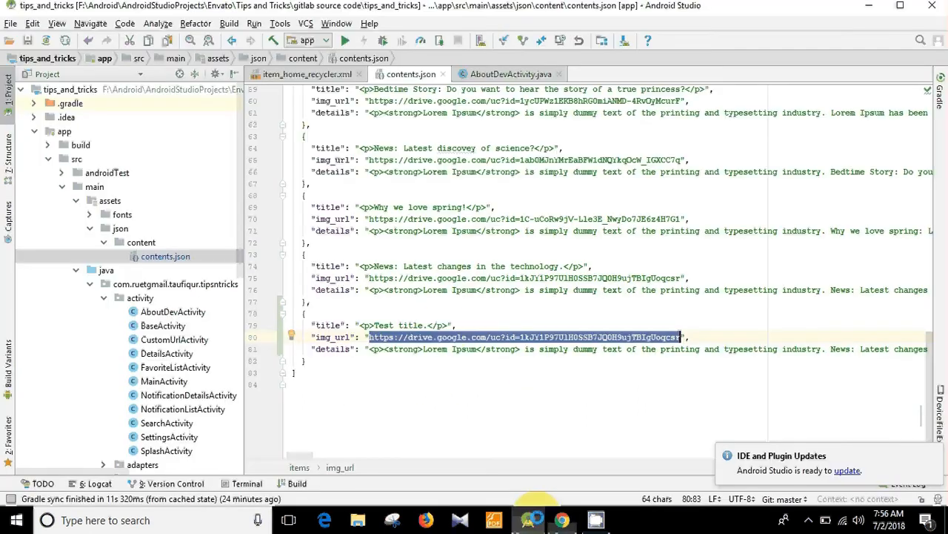
# Step: Clear the Test title entry's details value and start a new quoted string
pyautogui.click(426, 337)
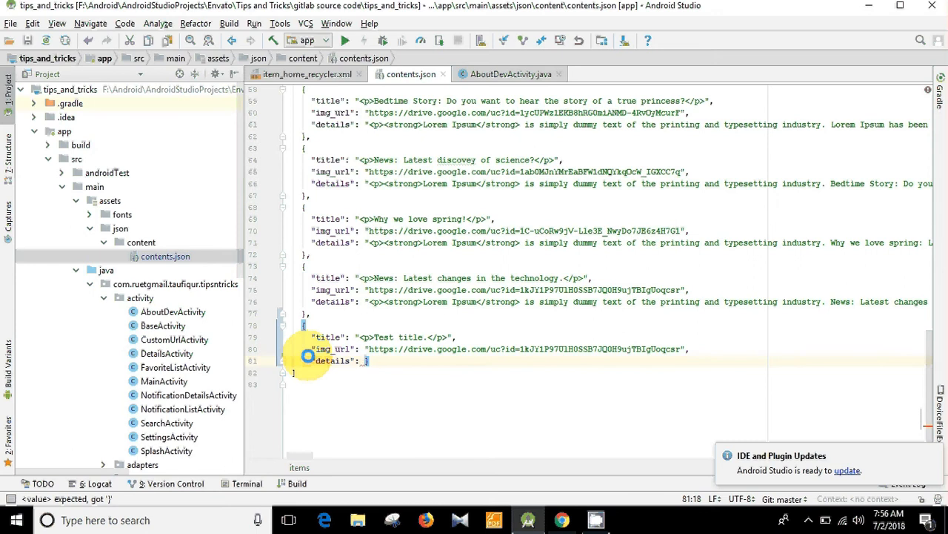
pyautogui.write('""')
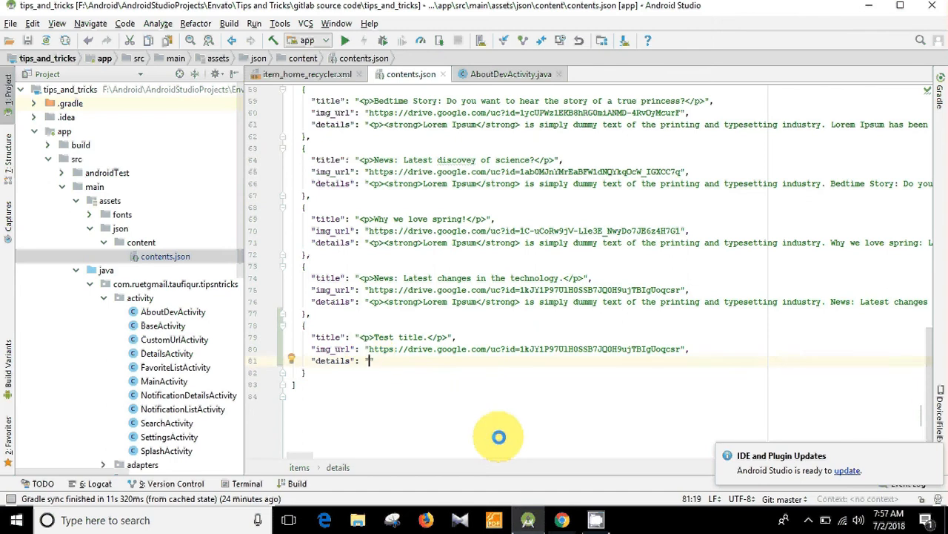
# Step: Check the guide's Image Properties screenshot, then return to the Quackit editor's sample text
pyautogui.click(561, 519)
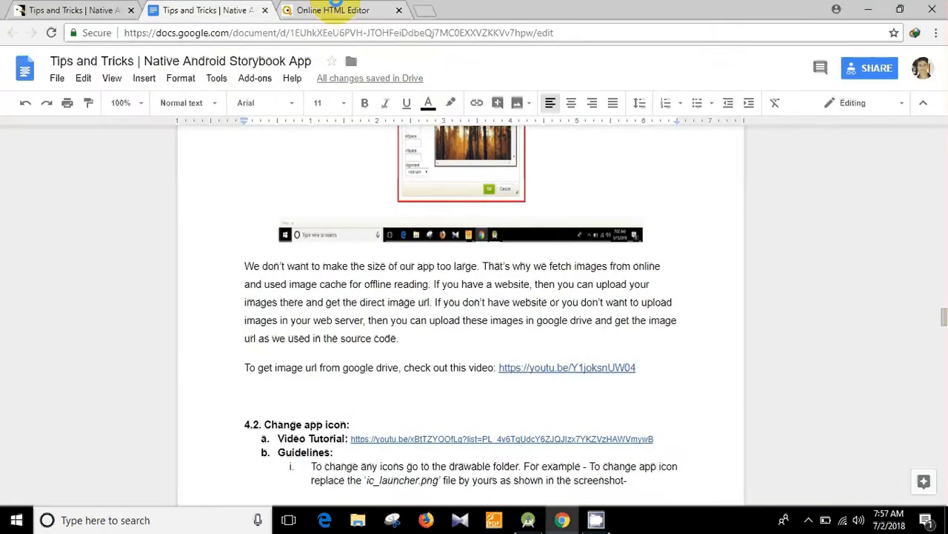
pyautogui.click(333, 10)
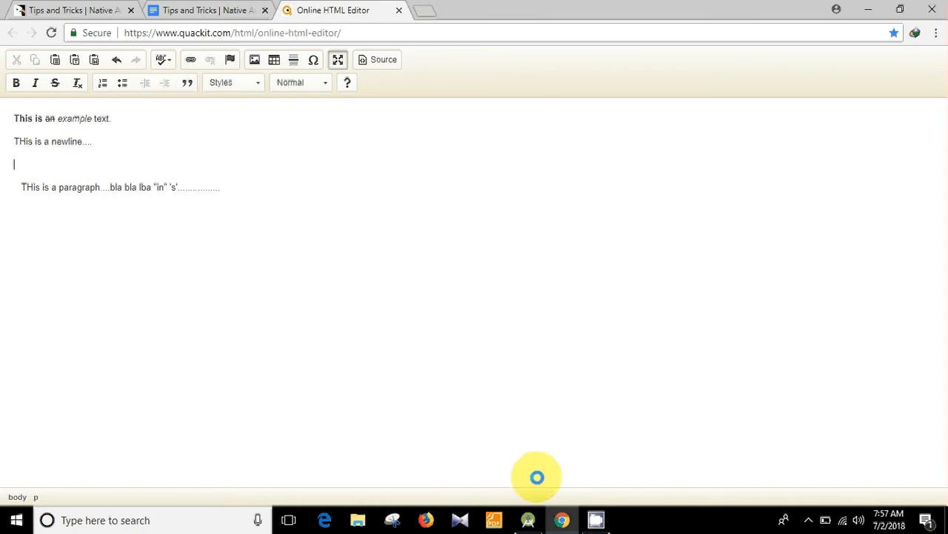
pyautogui.click(206, 10)
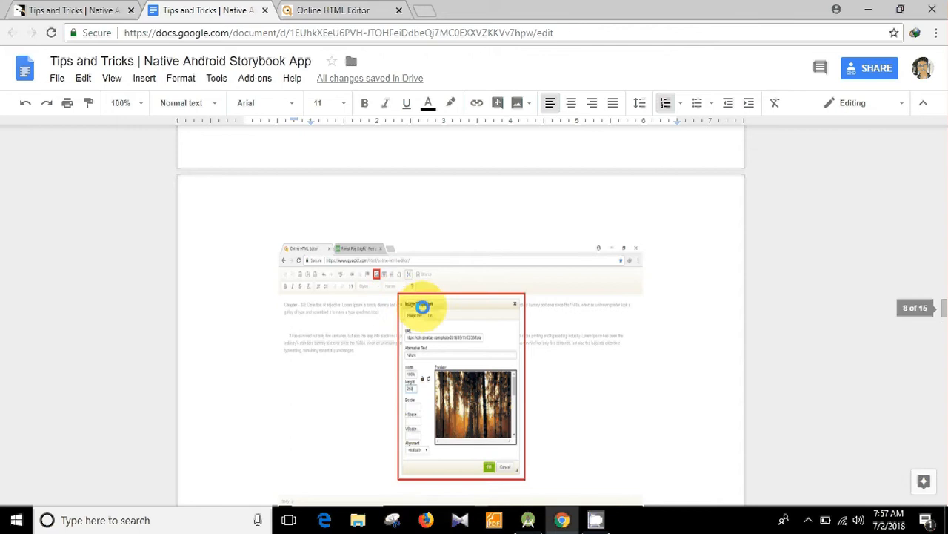
pyautogui.scroll(-3)
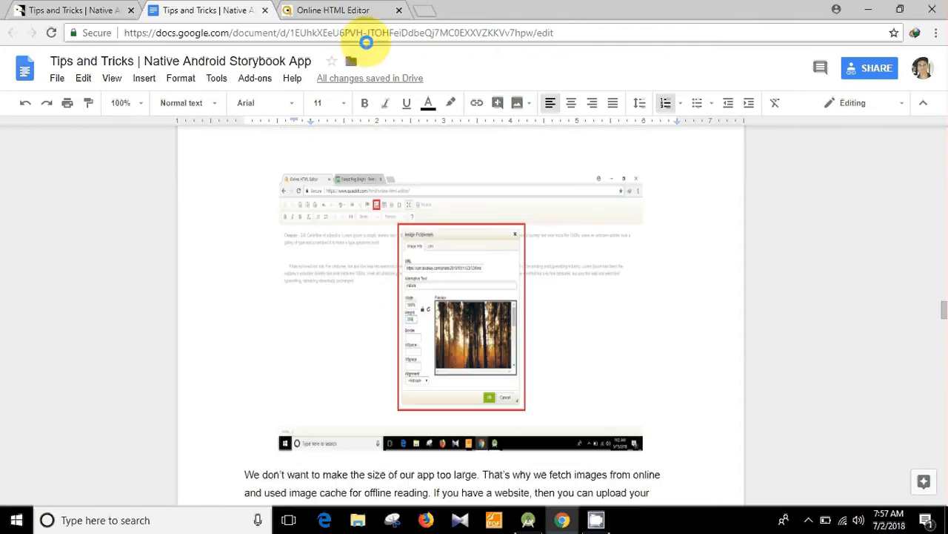
pyautogui.click(332, 9)
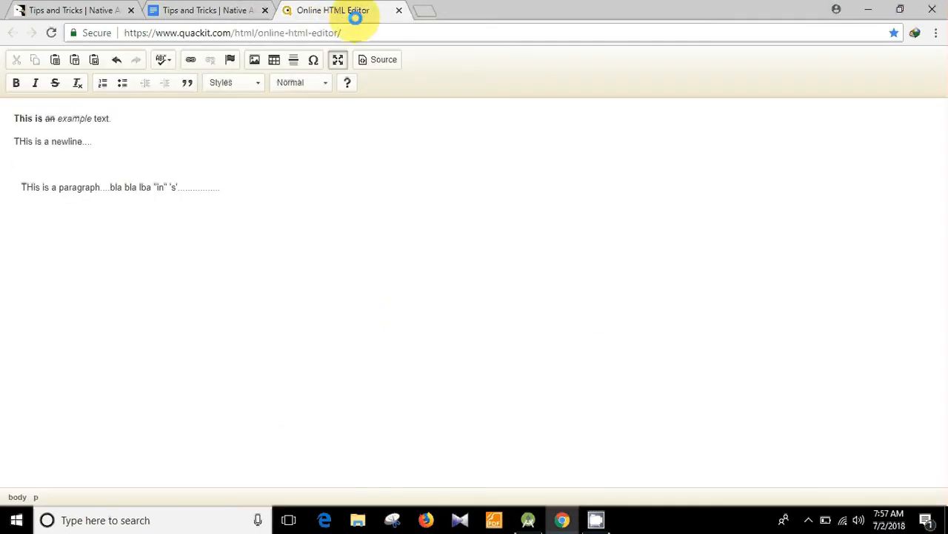
# Step: Insert the Google Drive castle image with alt text 'clock', width 100% and height 250
pyautogui.click(254, 60)
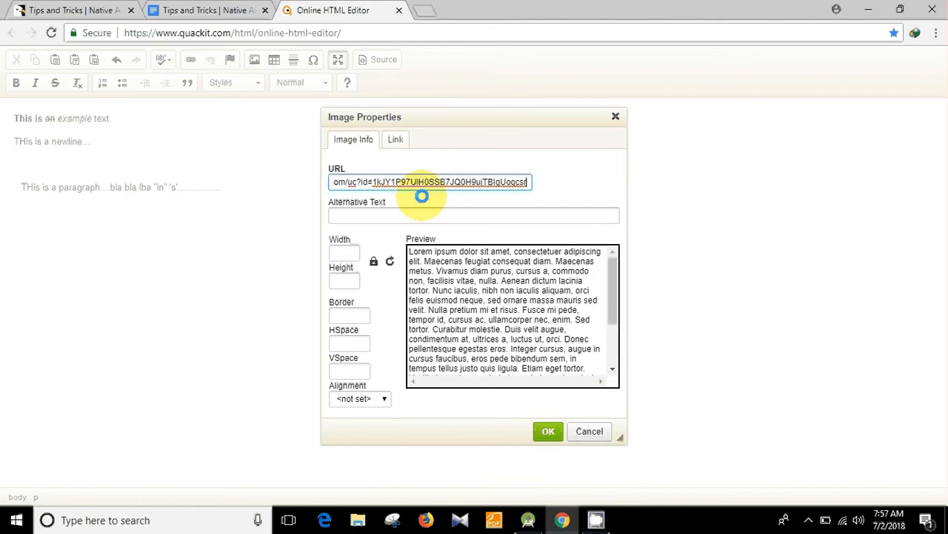
pyautogui.click(473, 215)
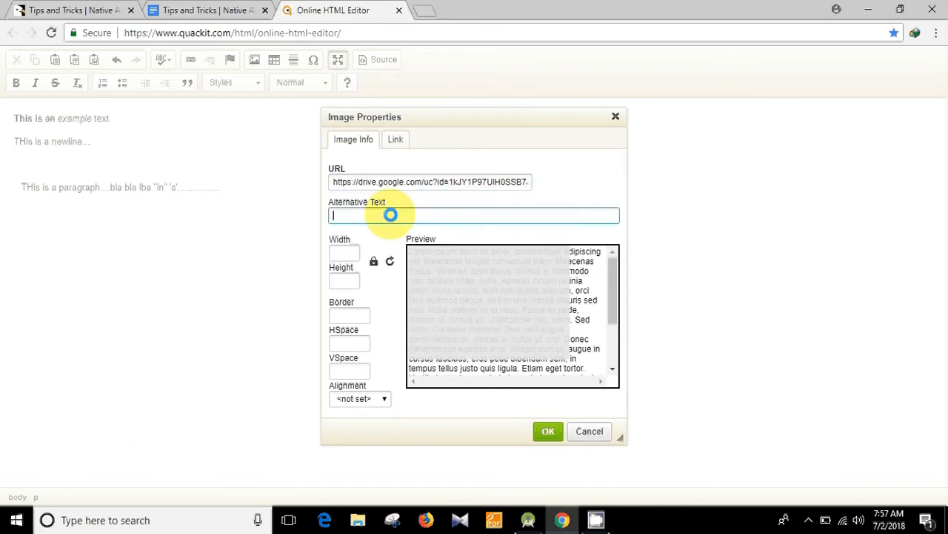
pyautogui.write('clock')
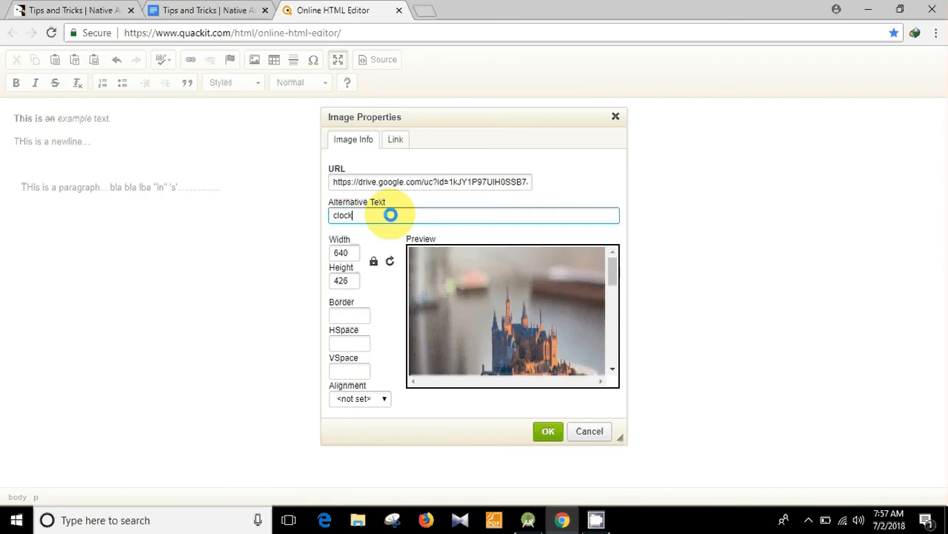
pyautogui.click(344, 252)
pyautogui.write('100')
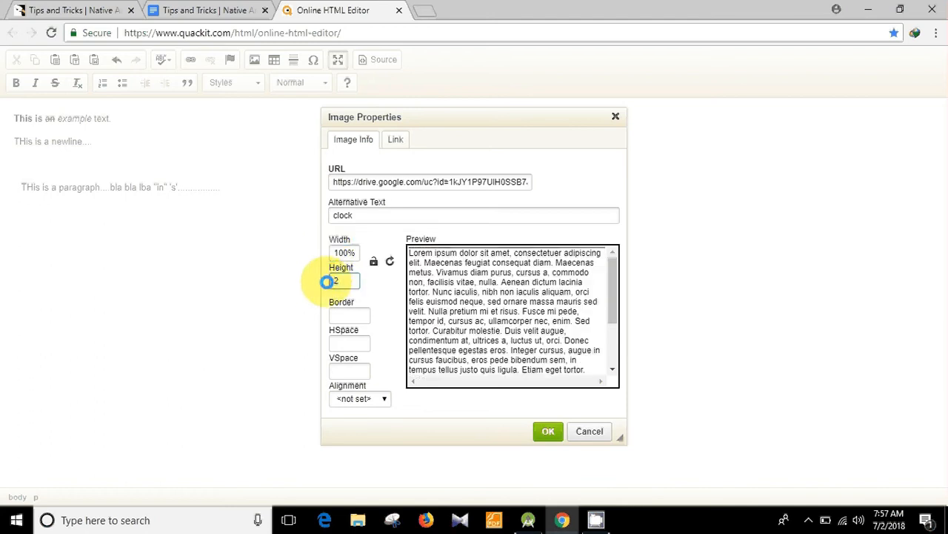
pyautogui.write('250')
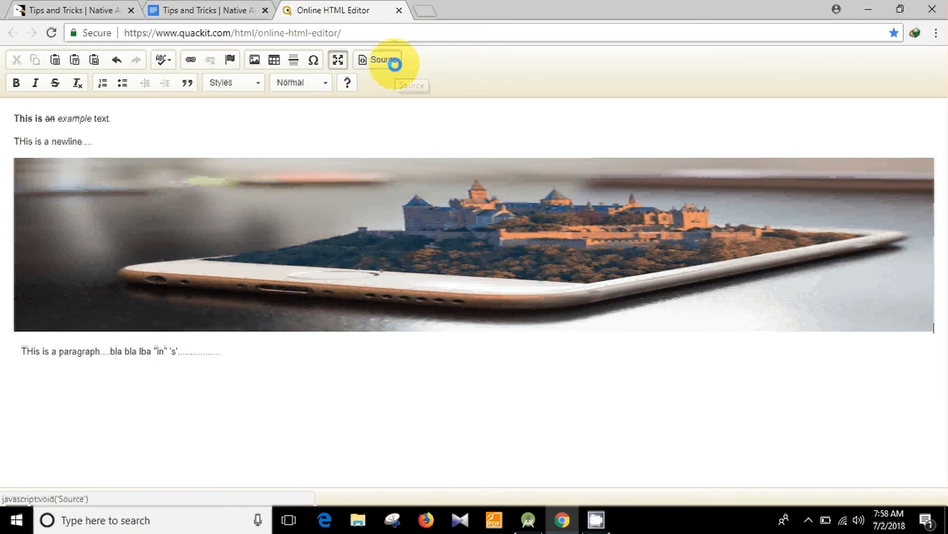
# Step: Copy the editor's HTML source with the clock image tag into a new tab's address bar
pyautogui.click(378, 60)
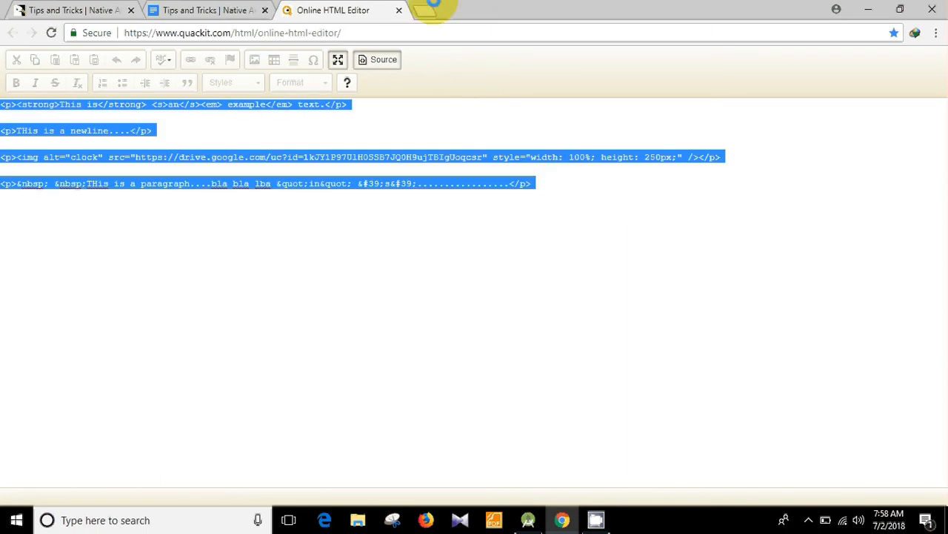
pyautogui.click(432, 10)
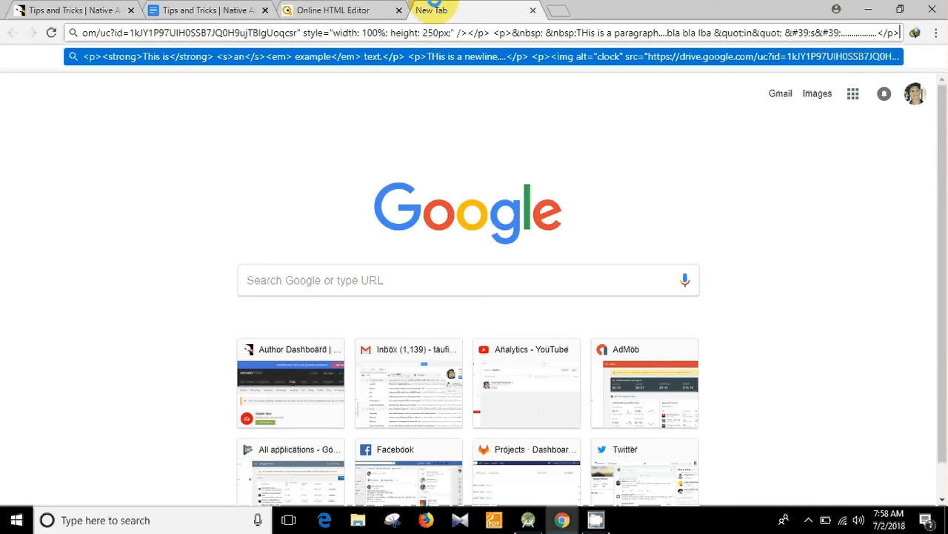
pyautogui.click(475, 32)
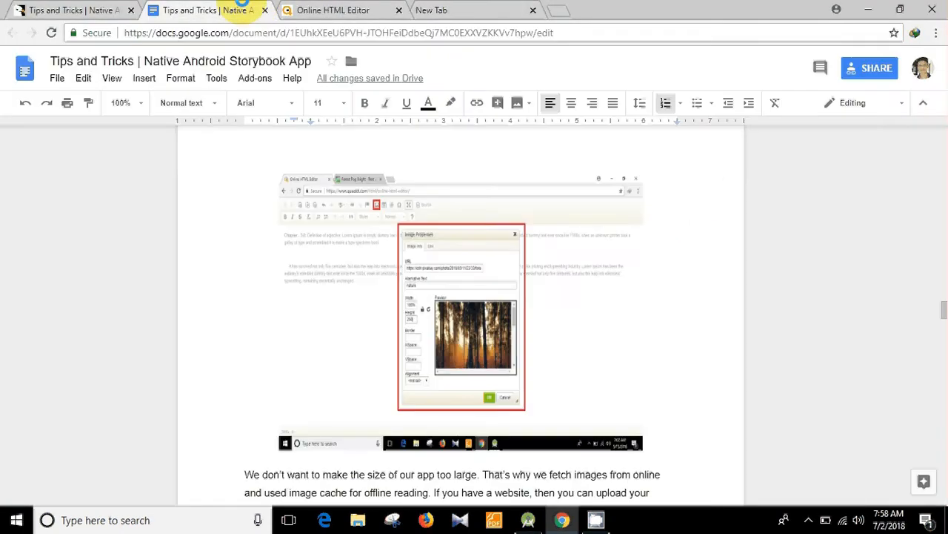
# Step: Read the guide's Precaution note on backslash-escaping quotes, then return to Android Studio
pyautogui.scroll(-3)
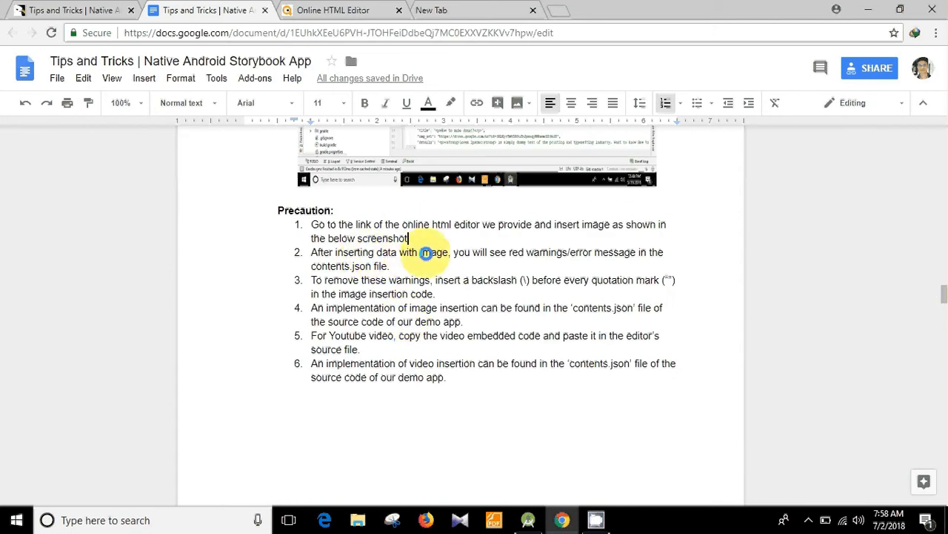
pyautogui.moveTo(423, 252); pyautogui.dragTo(582, 252)
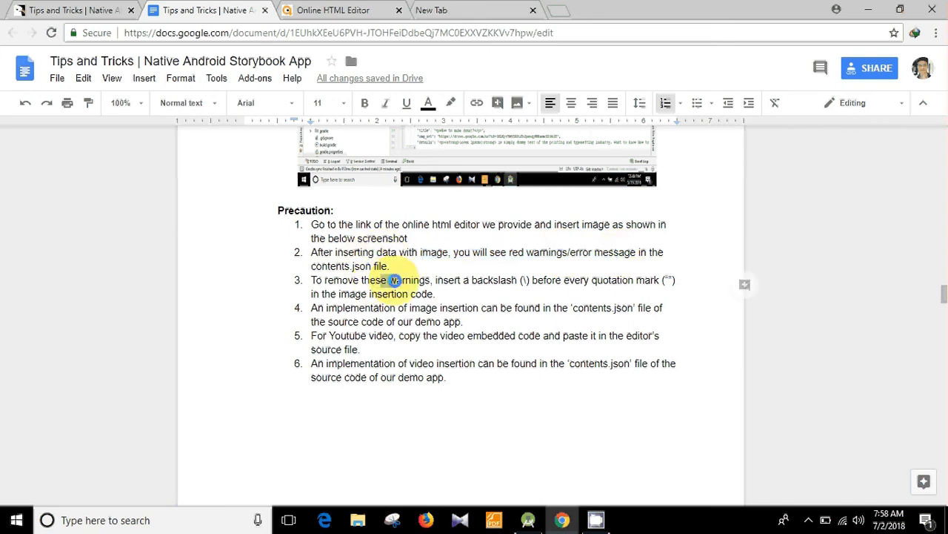
pyautogui.moveTo(394, 280); pyautogui.dragTo(522, 280)
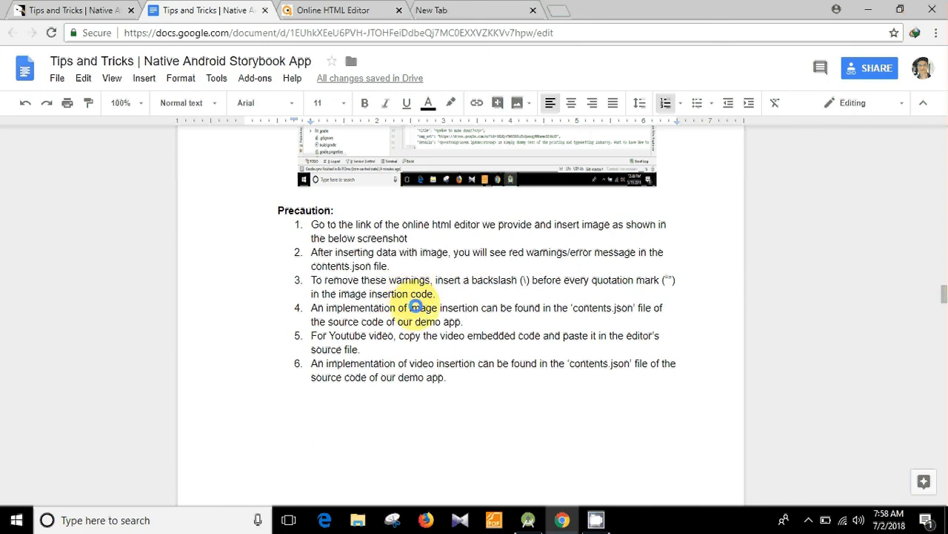
pyautogui.click(529, 520)
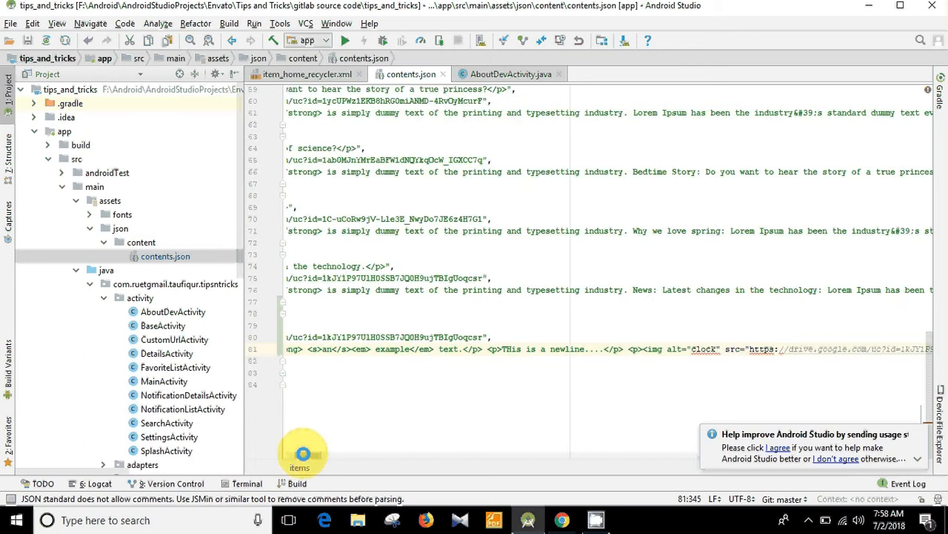
# Step: Scroll contents.json left to view the pasted details HTML in the new entry
pyautogui.hscroll(-3)
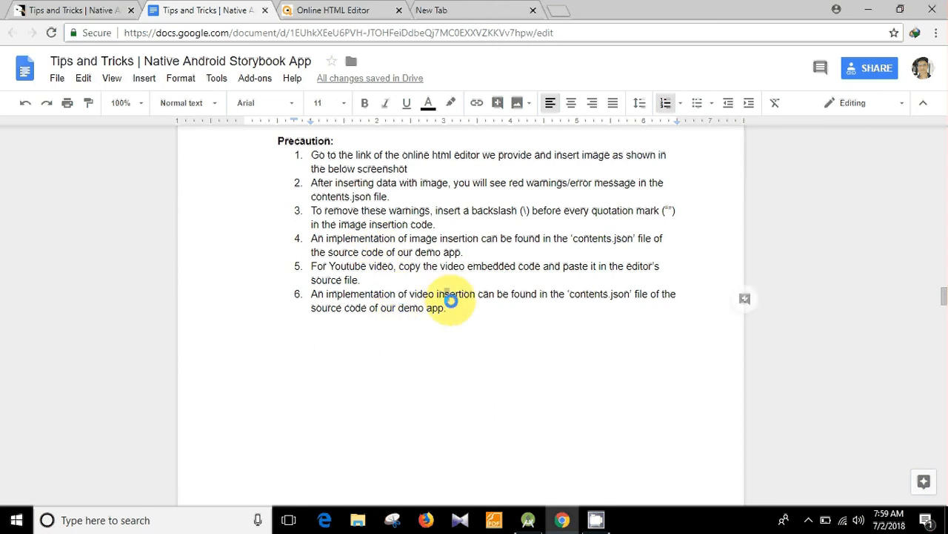
# Step: Review the backslash-escaped quotes in the clock image tag of the Test title entry
pyautogui.moveTo(451, 300); pyautogui.dragTo(335, 266)
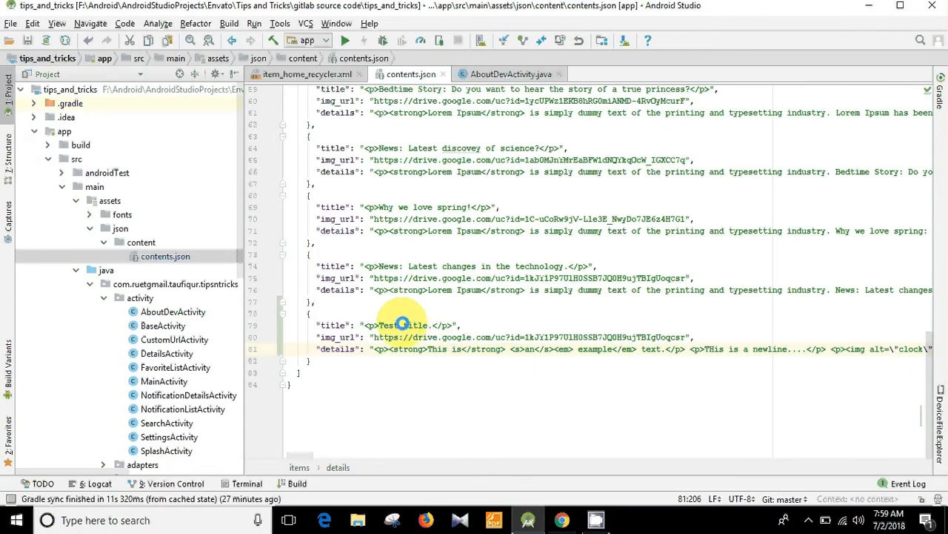
pyautogui.click(402, 324)
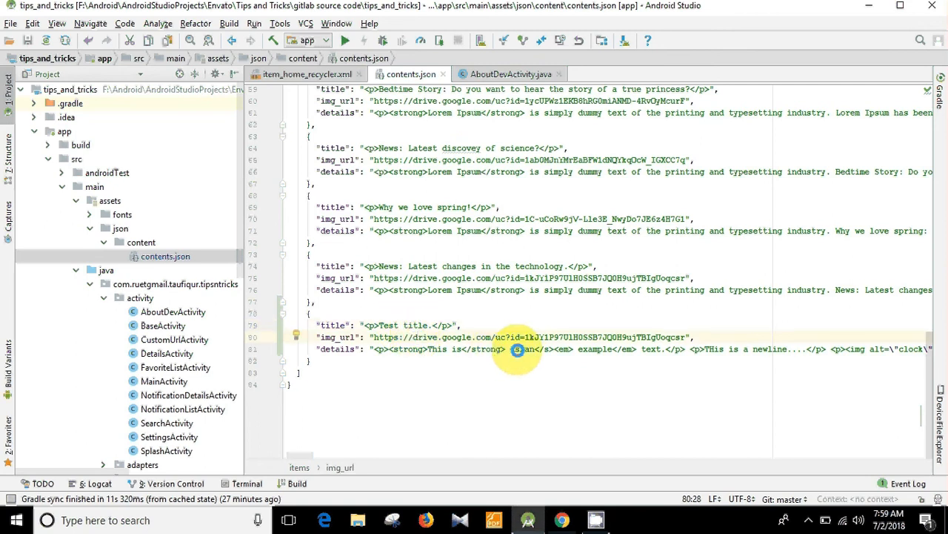
pyautogui.hscroll(3)
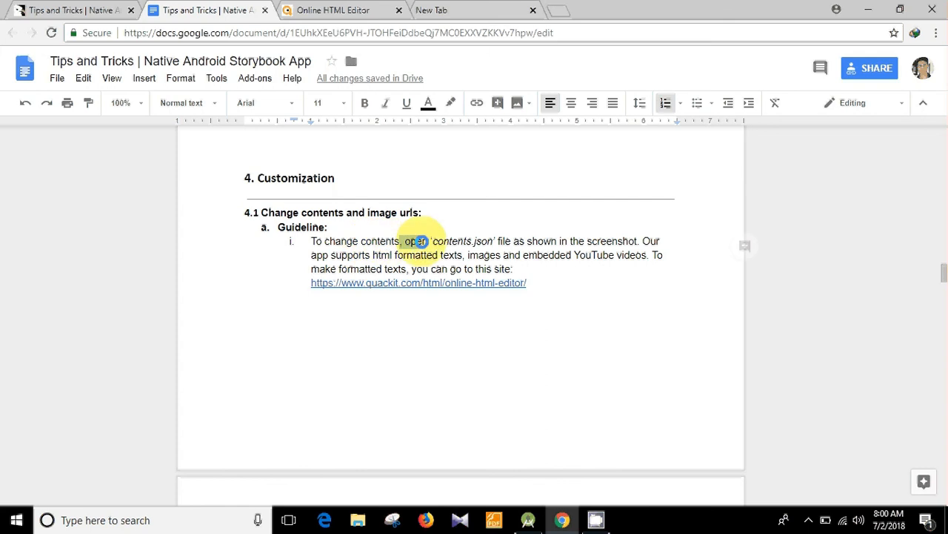
# Step: Recheck the editor content rendered with the clock image, then redisplay its HTML source
pyautogui.moveTo(419, 241); pyautogui.dragTo(512, 248)
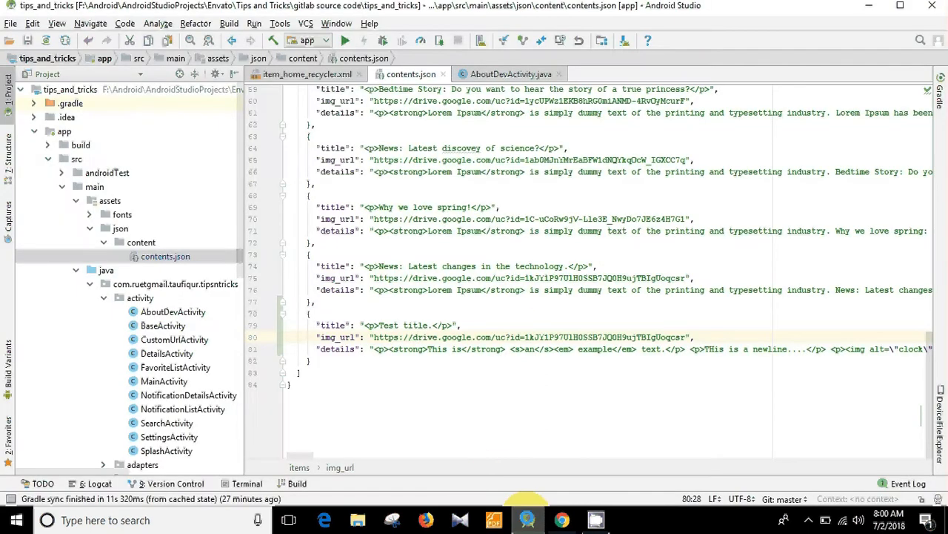
pyautogui.click(561, 519)
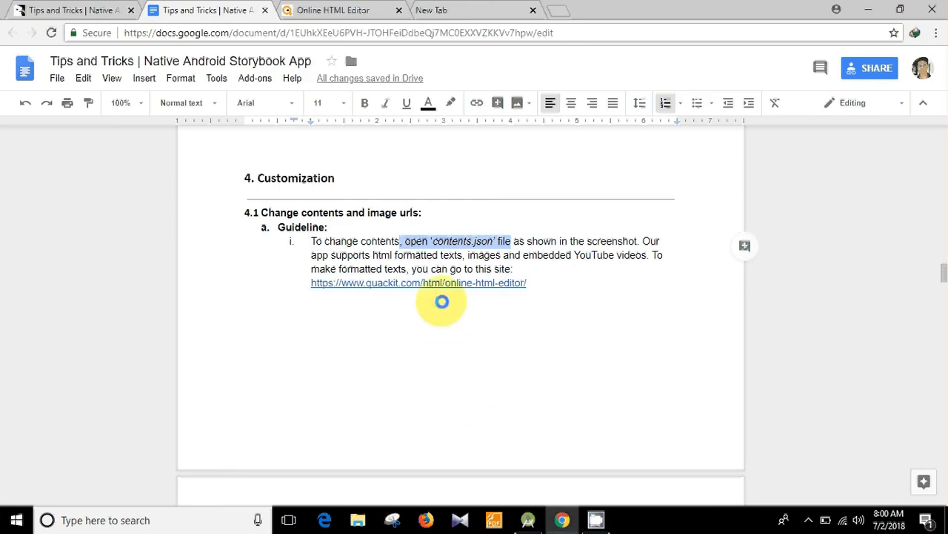
pyautogui.click(333, 10)
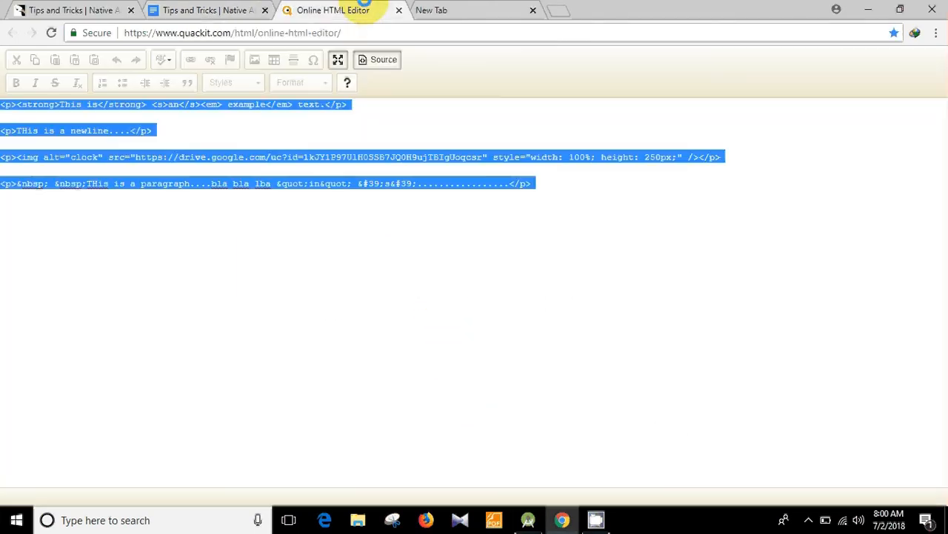
pyautogui.click(378, 59)
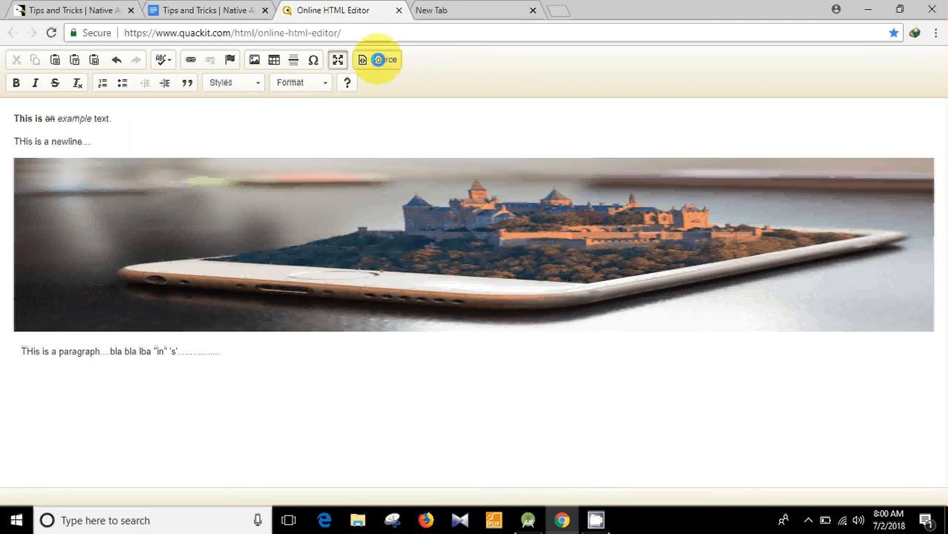
pyautogui.click(378, 59)
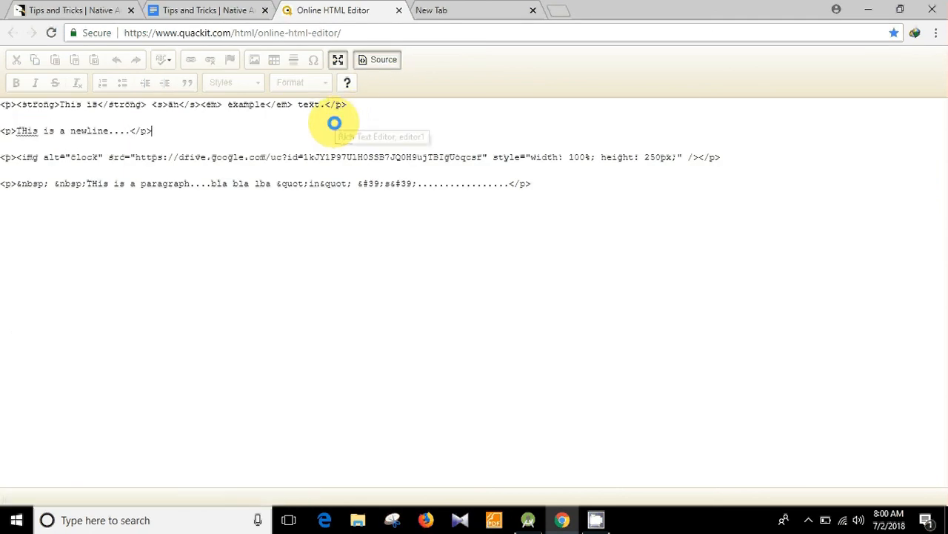
pyautogui.press('ctrl+a')
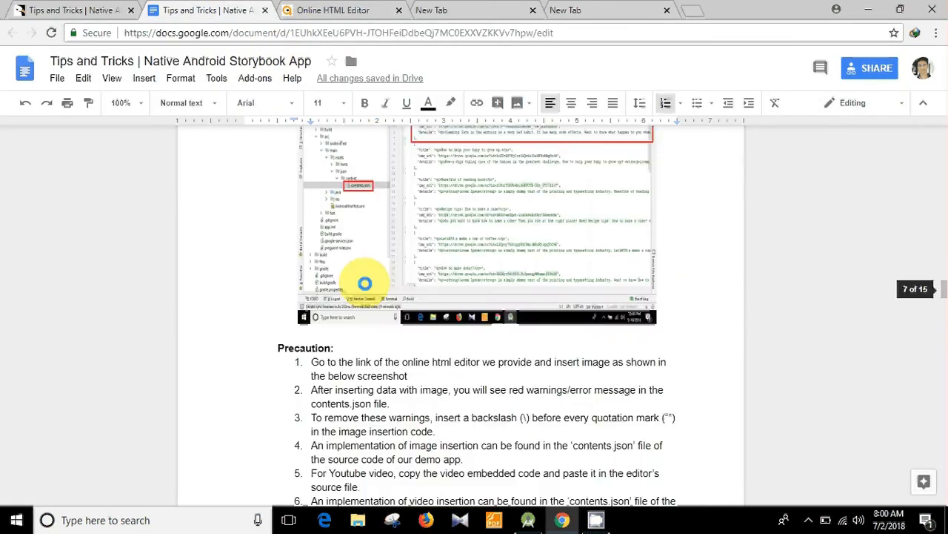
# Step: Scroll the guide to the paragraph on hosting app images on Google Drive
pyautogui.scroll(-3)
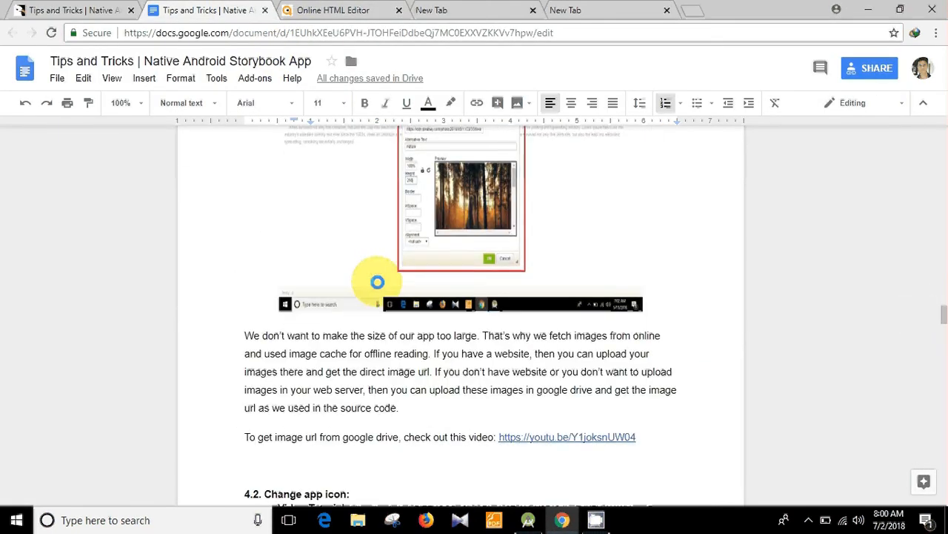
pyautogui.scroll(-3)
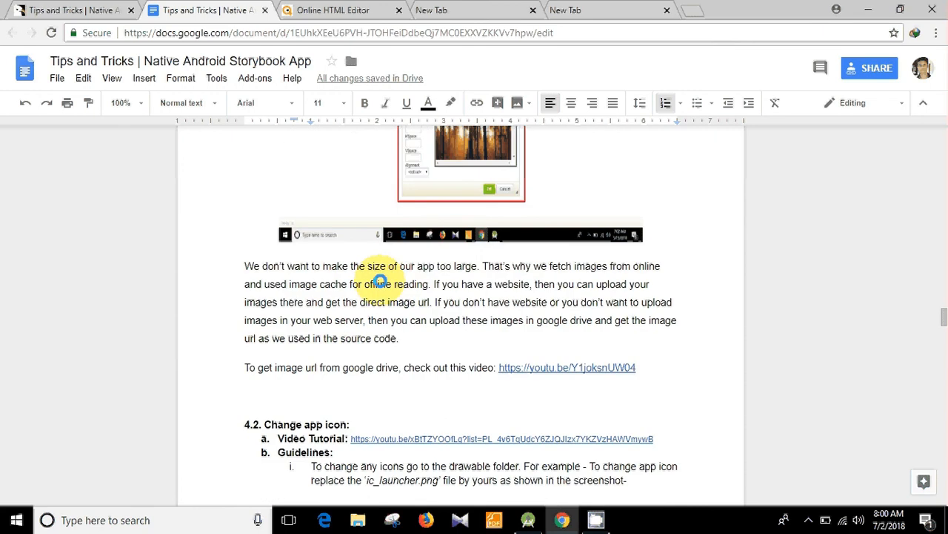